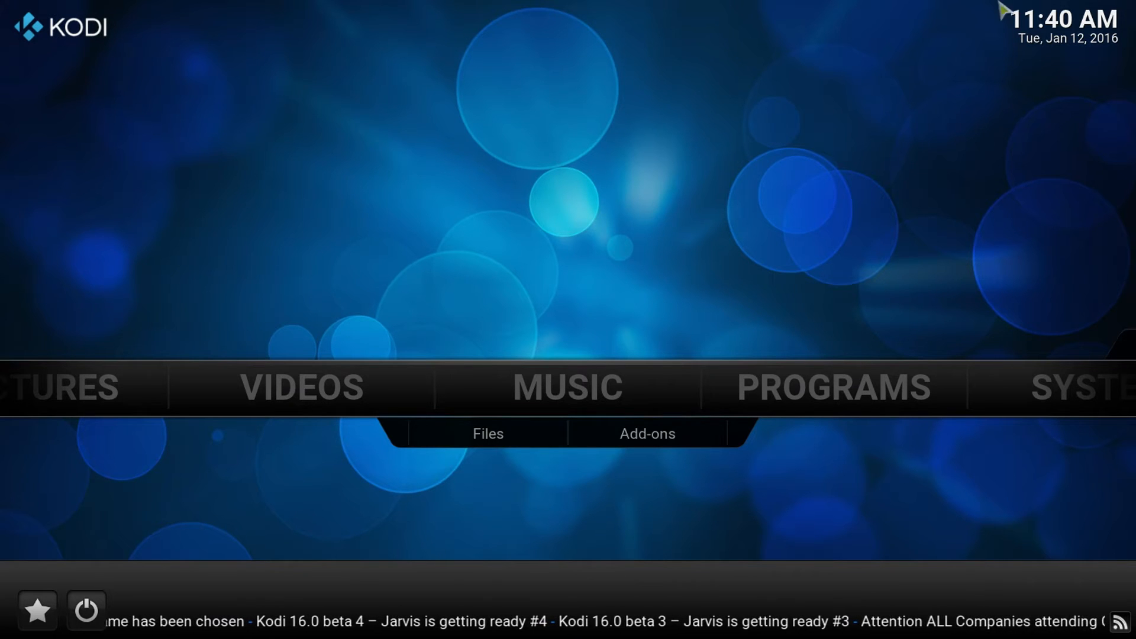
- Open File manager from the SYSTEM menu on Kodi's home screen
{"action": "left_click", "coordinate": [844, 395]}
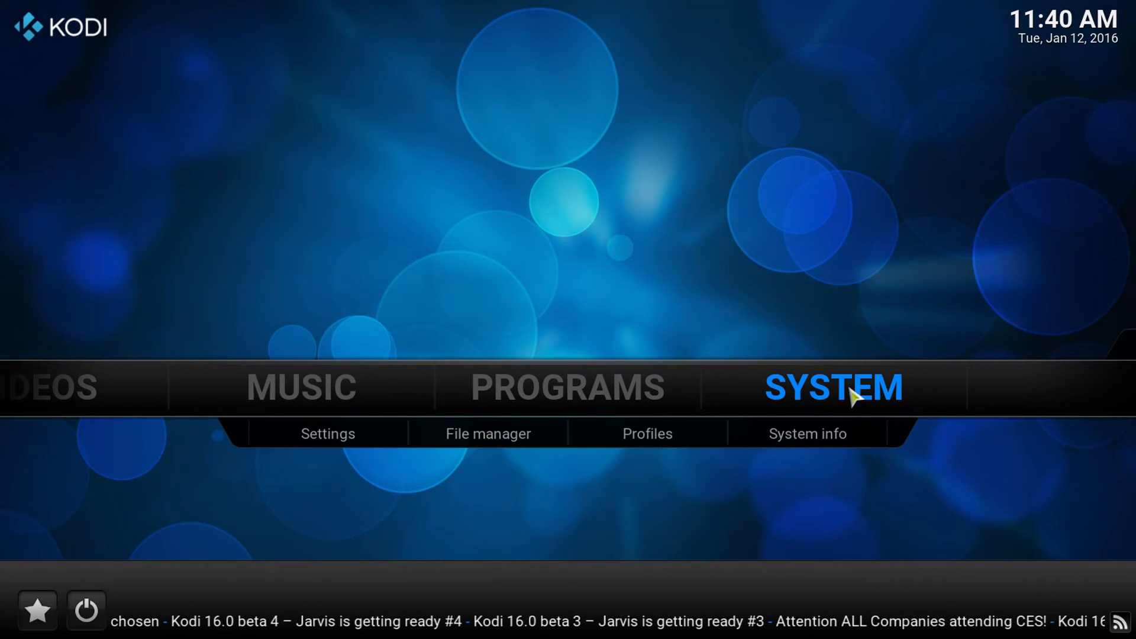
{"action": "mouse_move", "coordinate": [512, 451]}
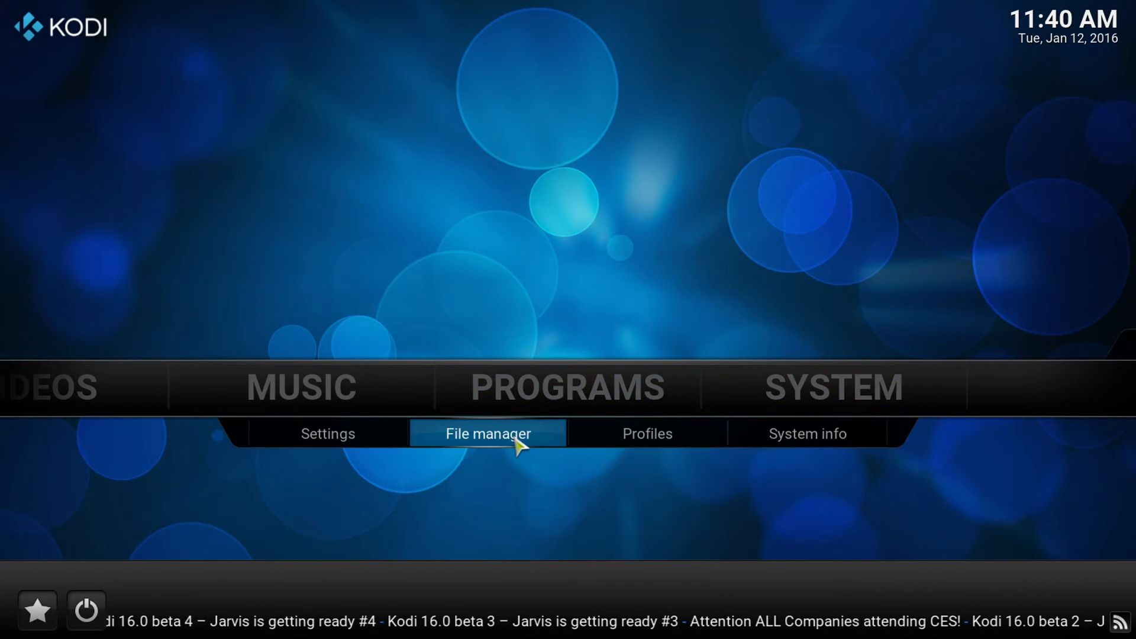
{"action": "left_click", "coordinate": [488, 433]}
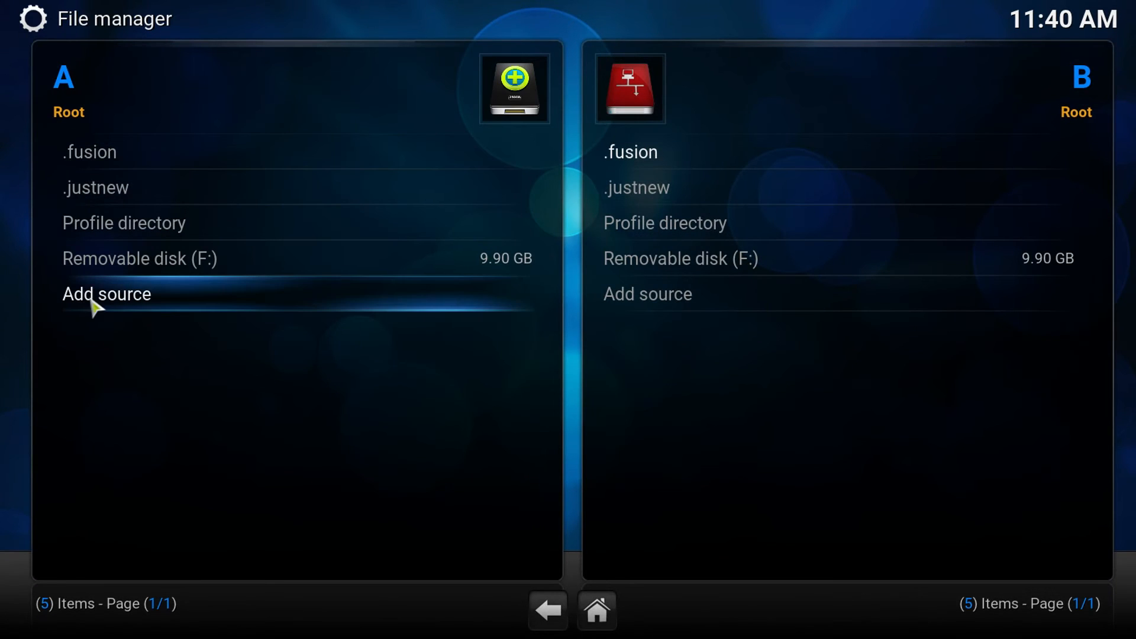
{"action": "left_click", "coordinate": [105, 294]}
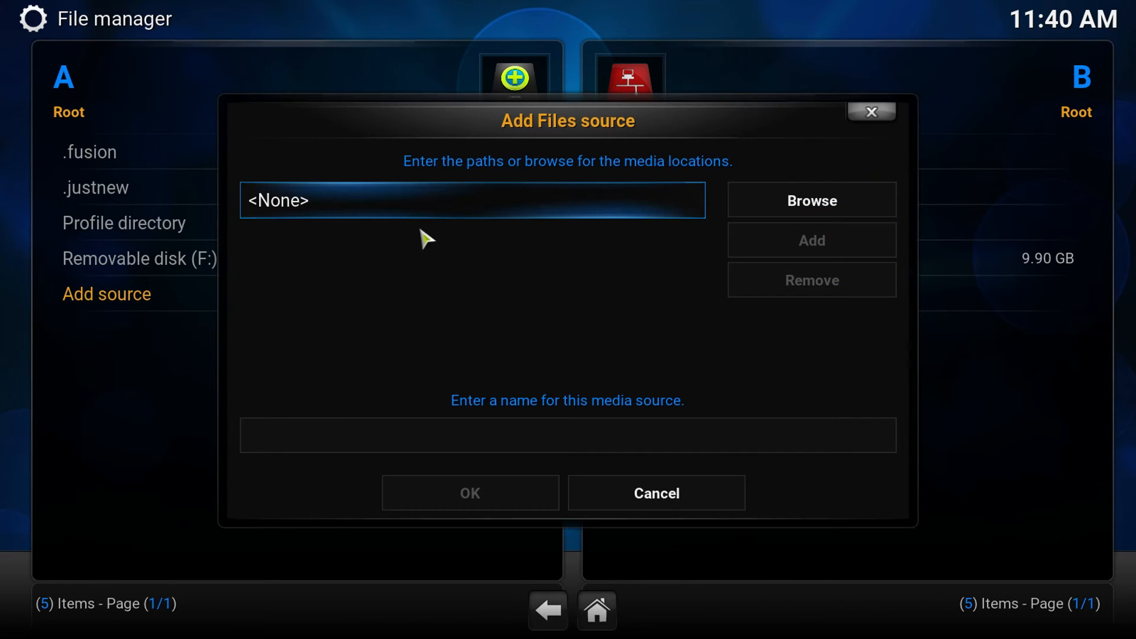
{"action": "mouse_move", "coordinate": [436, 220]}
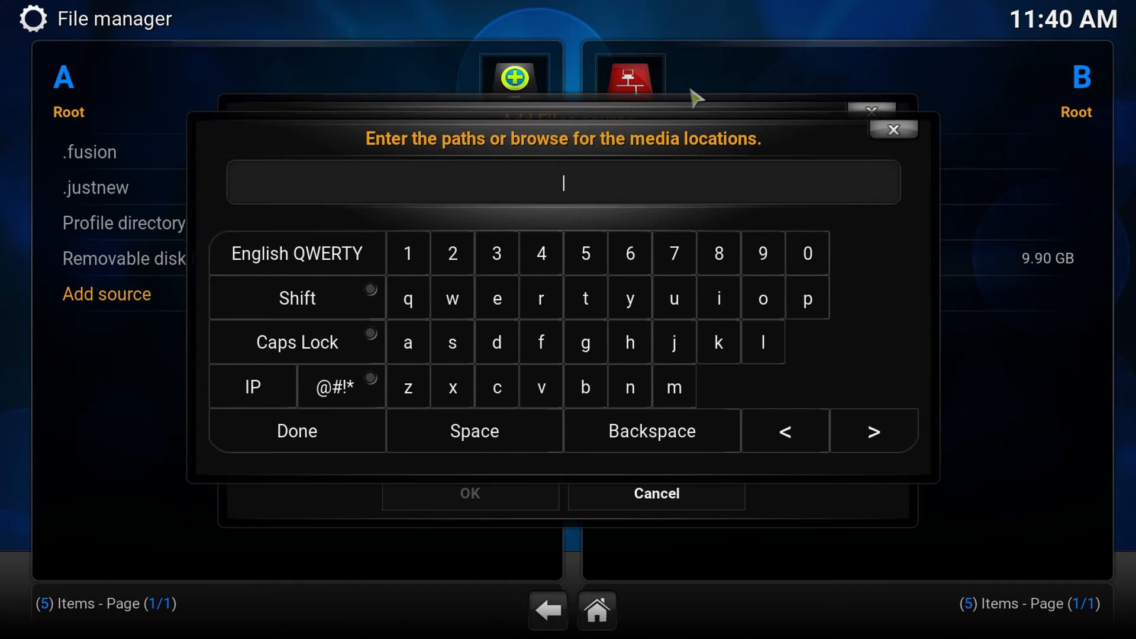
{"action": "left_click", "coordinate": [630, 342]}
{"action": "type", "text": "http://fushion.t"}
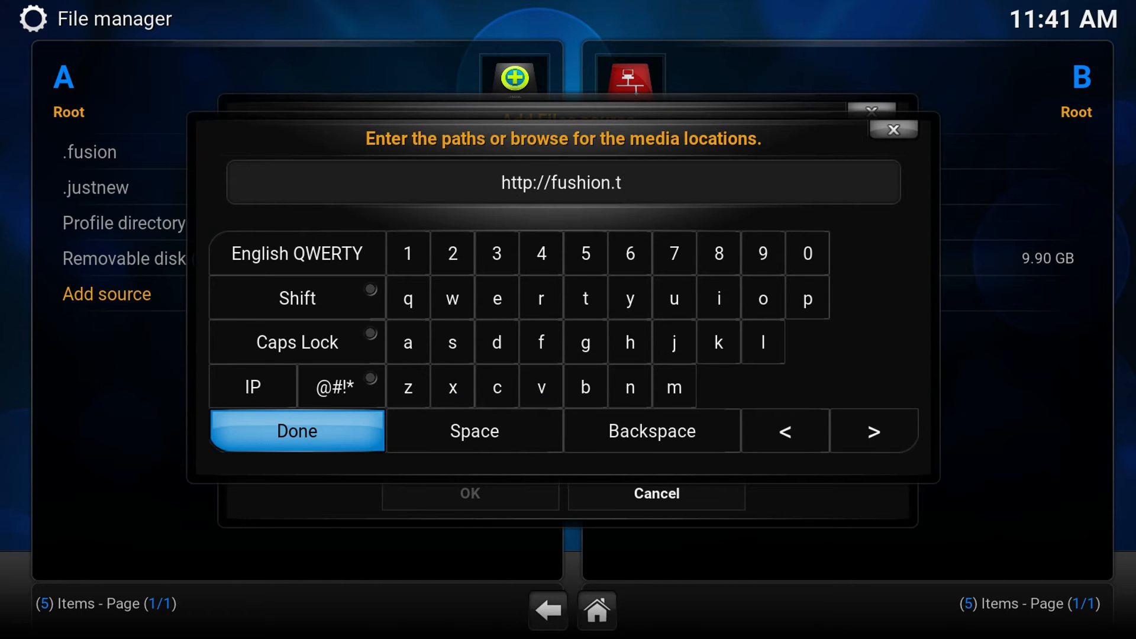
{"action": "type", "text": "va"}
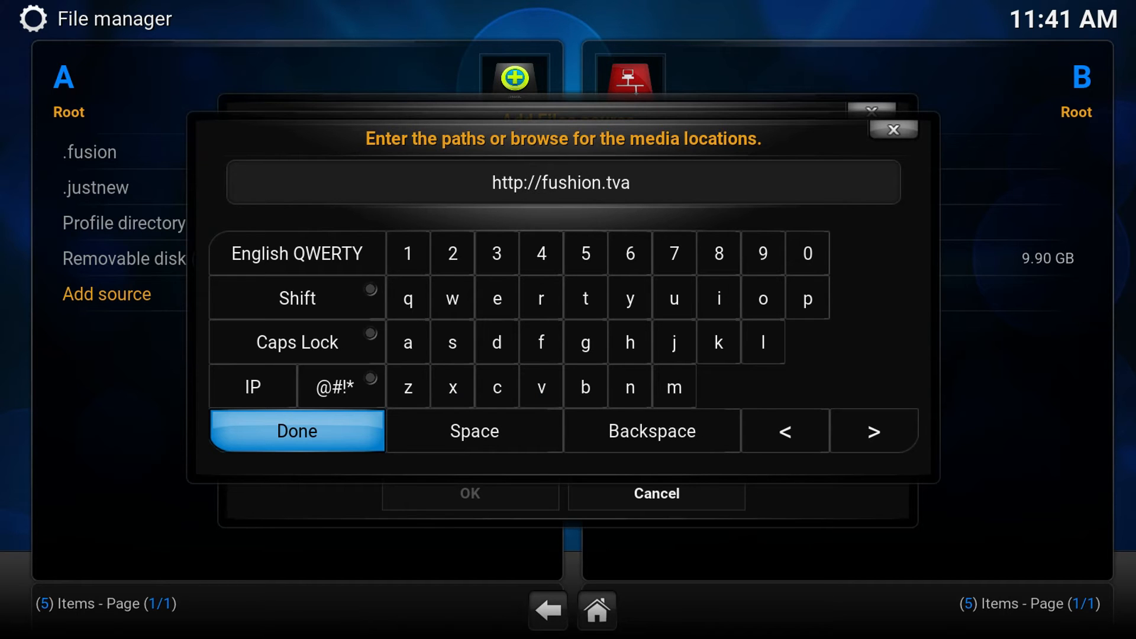
{"action": "type", "text": "dons.ag"}
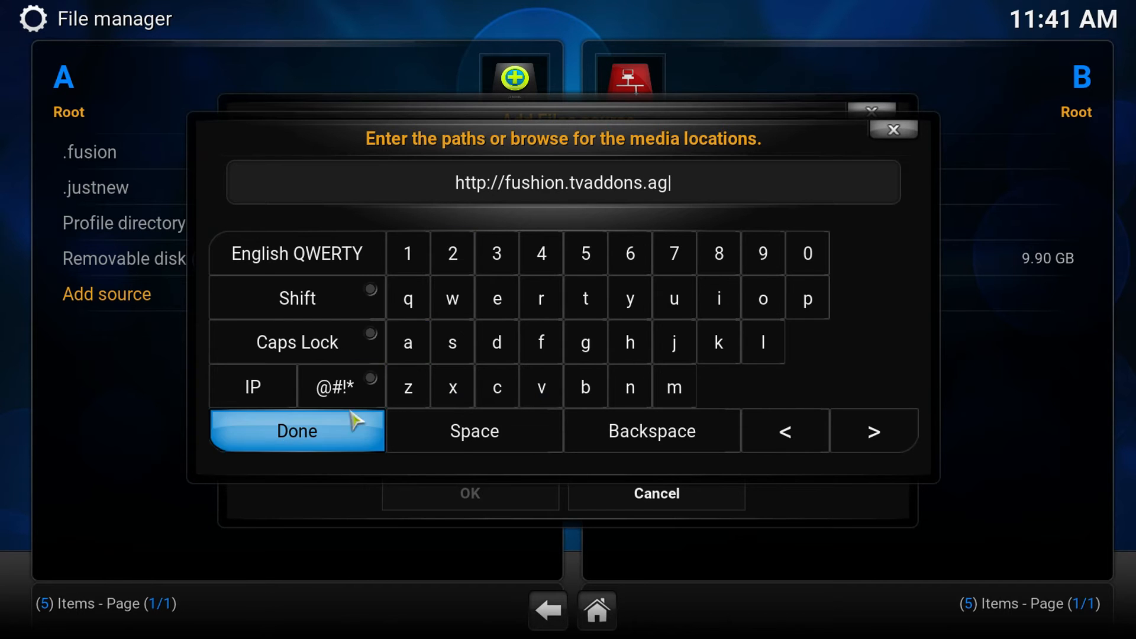
{"action": "left_click", "coordinate": [296, 431]}
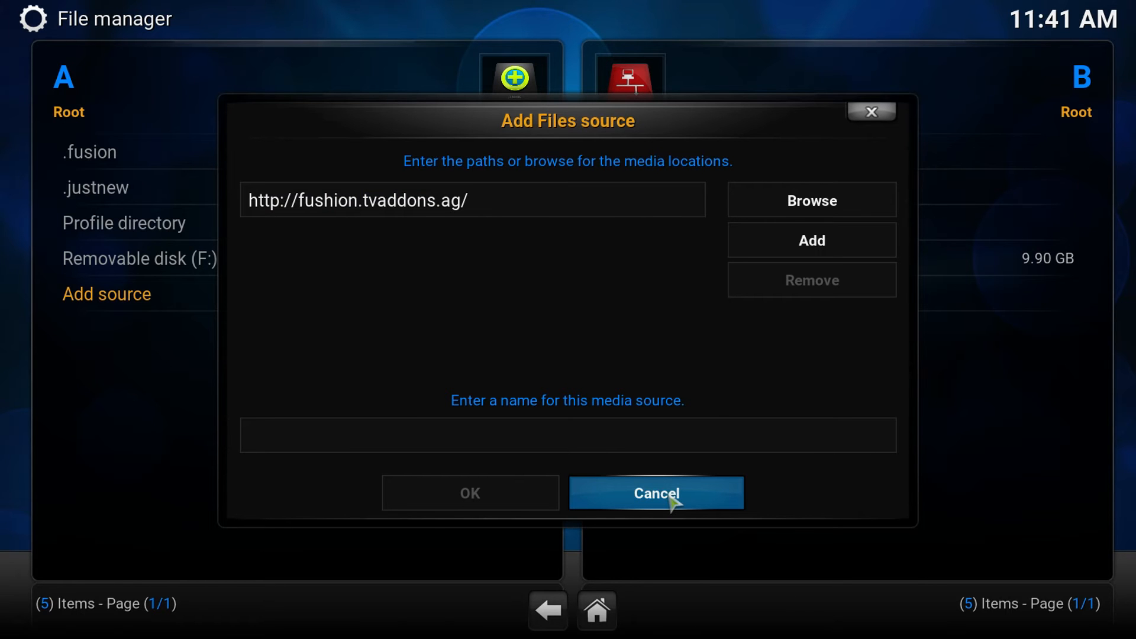
{"action": "left_click", "coordinate": [658, 493]}
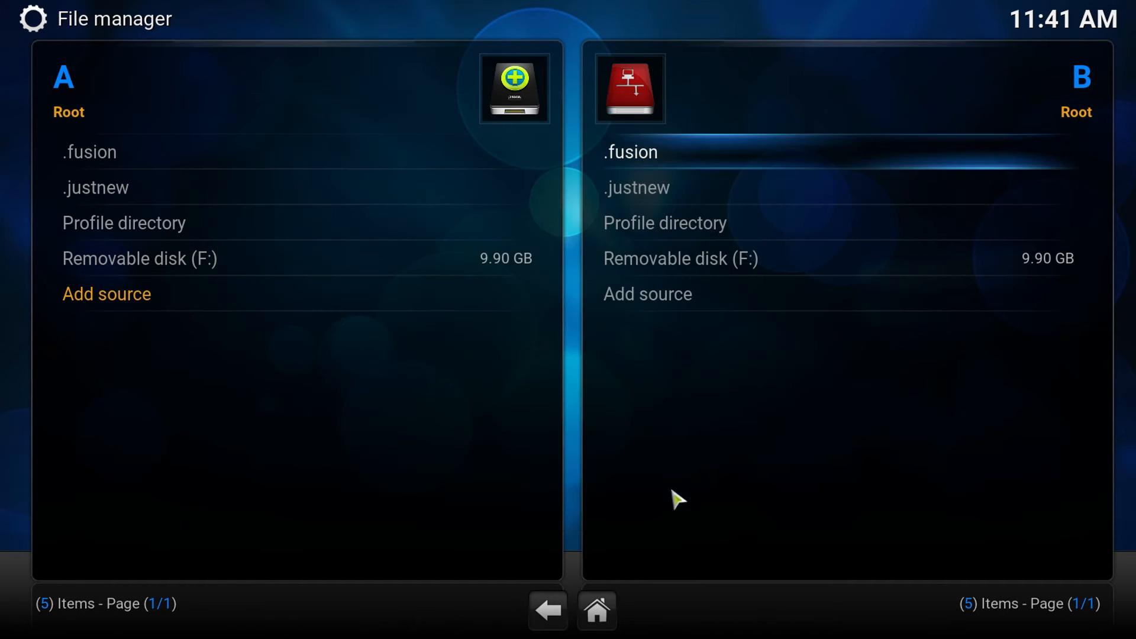
- Return home and open Add-ons settings' Install from zip file browser
{"action": "left_click", "coordinate": [551, 610]}
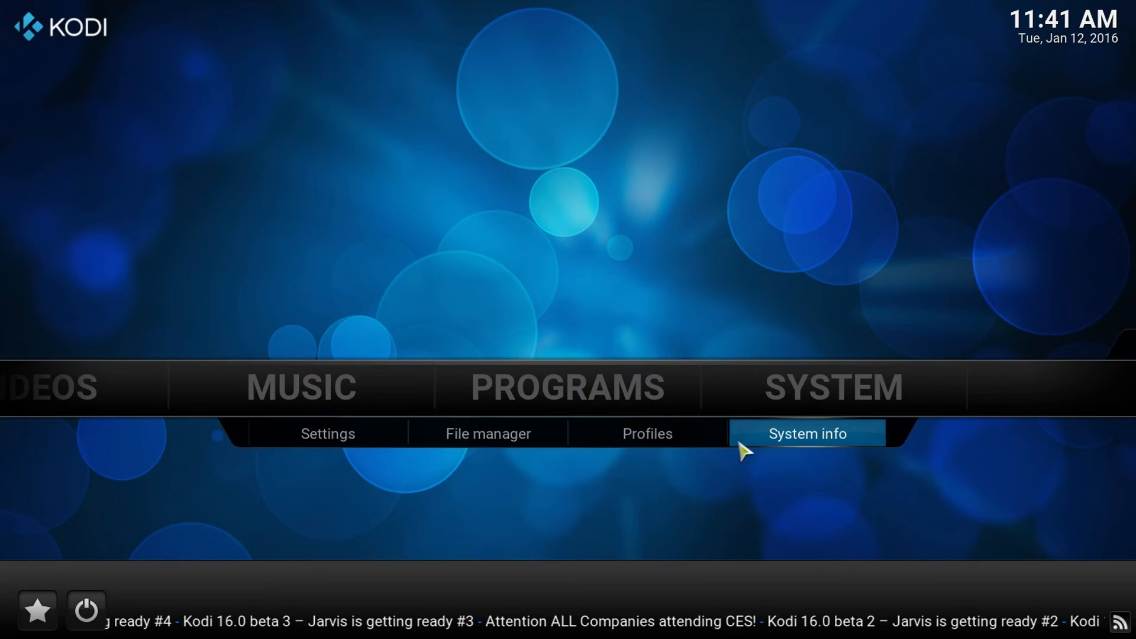
{"action": "left_click", "coordinate": [327, 433]}
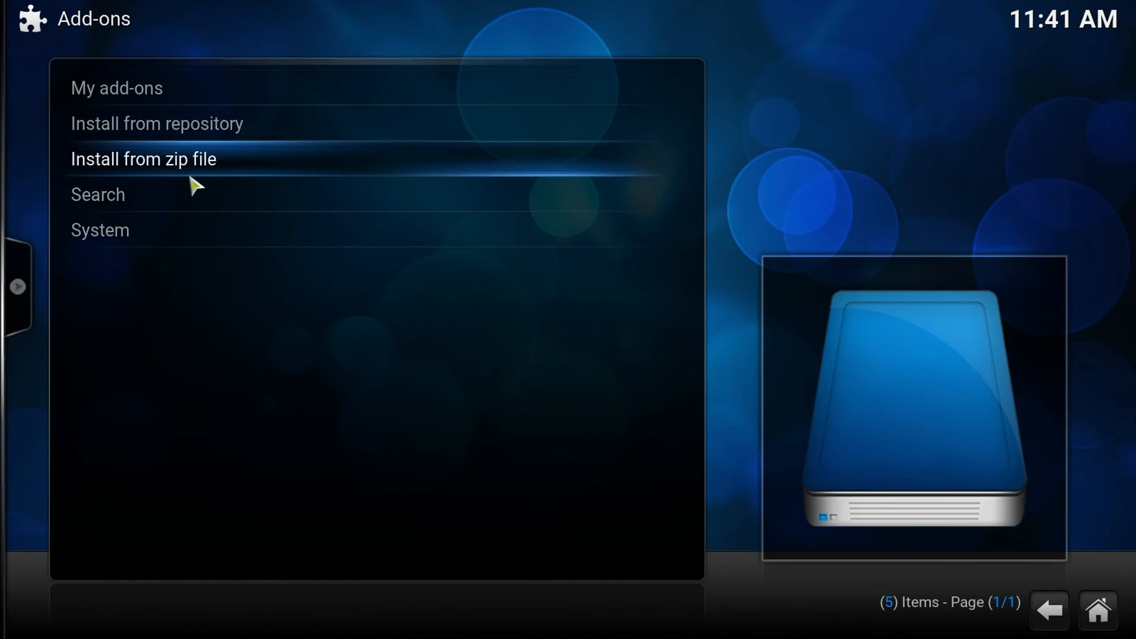
{"action": "left_click", "coordinate": [142, 159]}
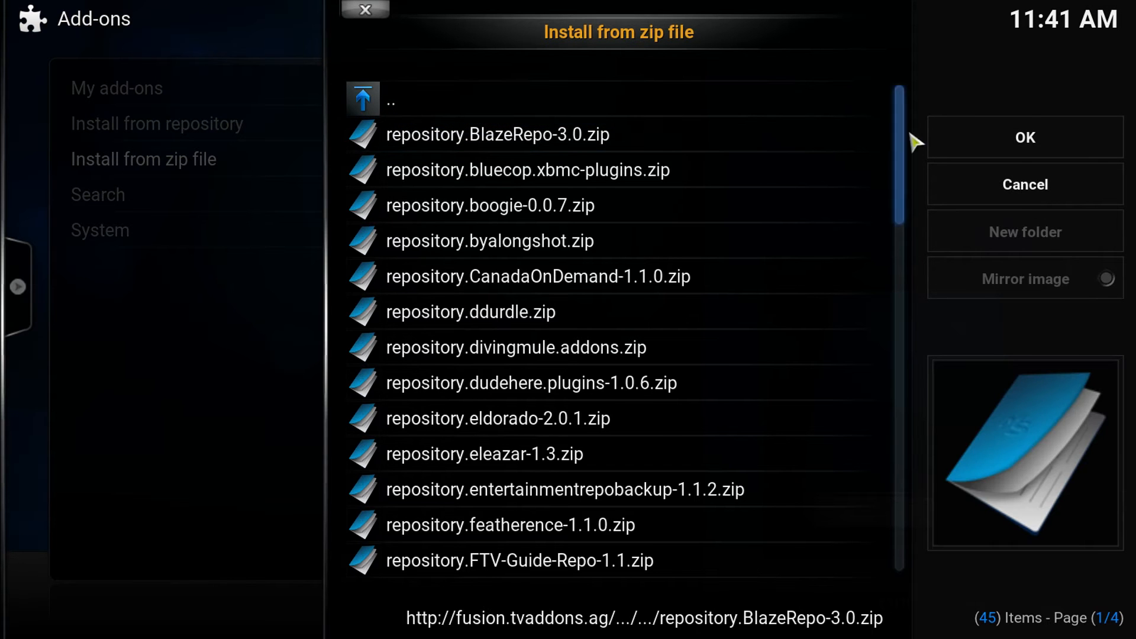
{"action": "mouse_move", "coordinate": [440, 449]}
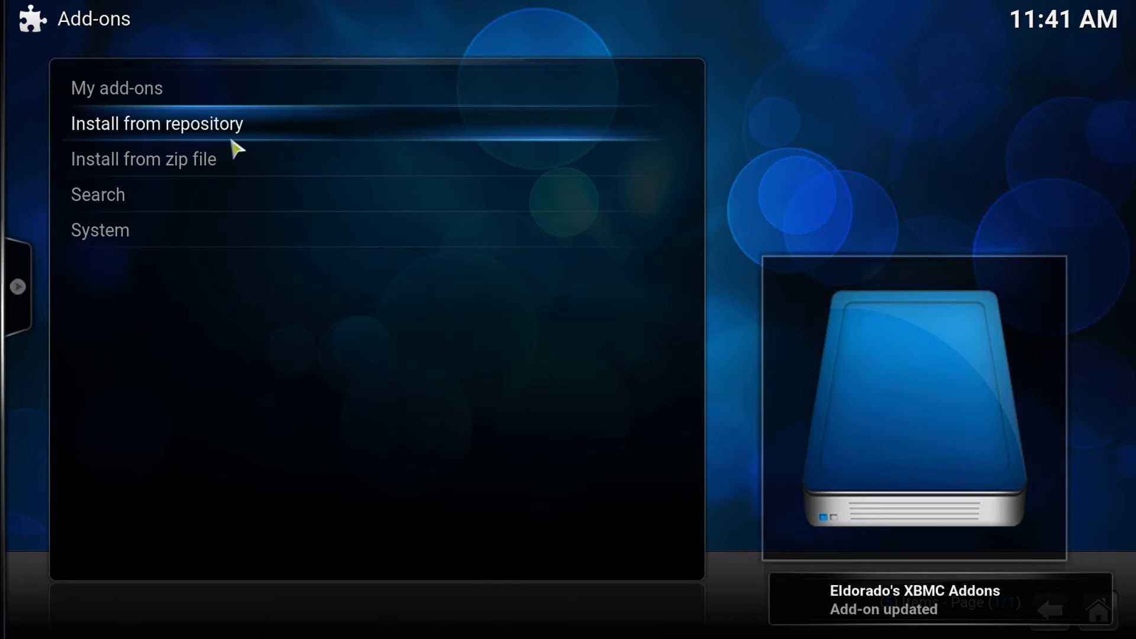
- Open Video add-ons in Eldorado's XBMC Addons via Install from repository
{"action": "left_click", "coordinate": [153, 123]}
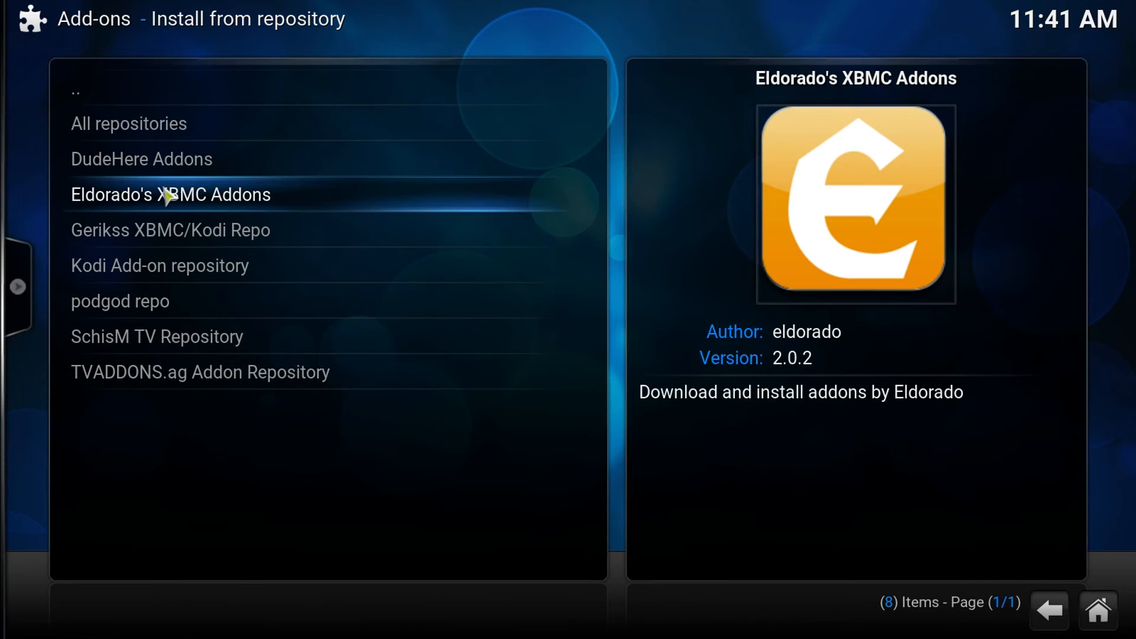
{"action": "left_click", "coordinate": [169, 195]}
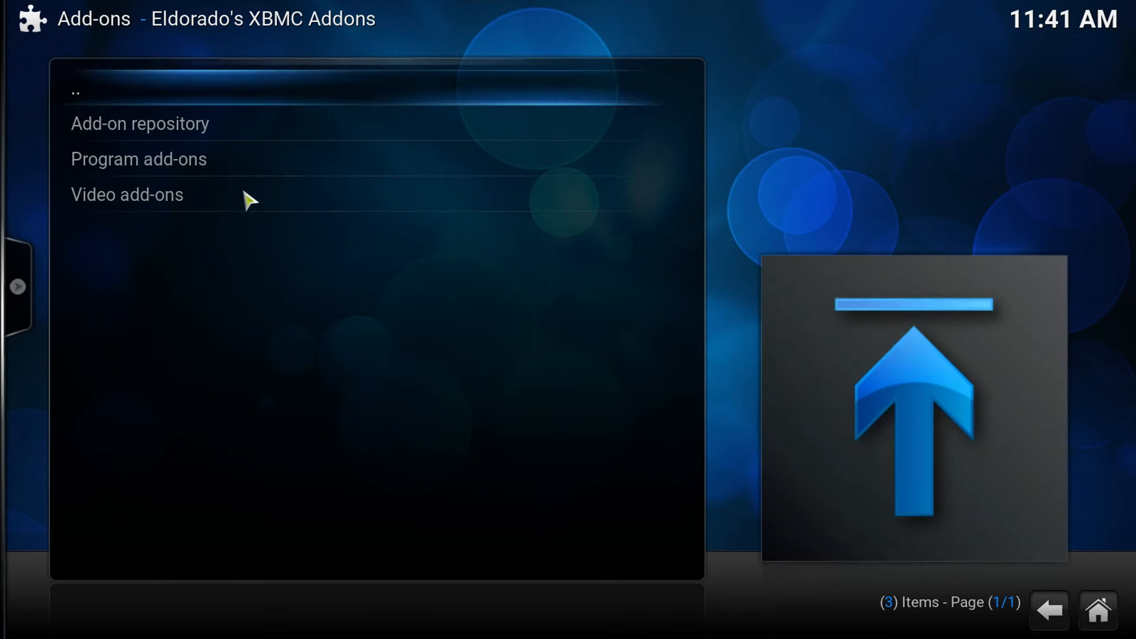
{"action": "left_click", "coordinate": [127, 194]}
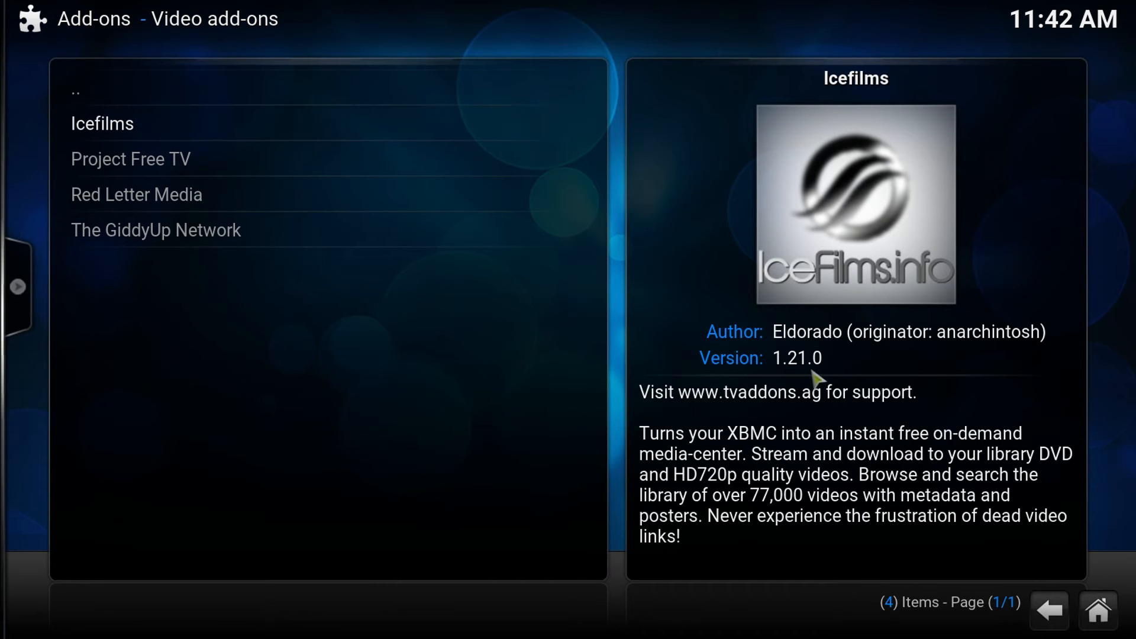
{"action": "mouse_move", "coordinate": [778, 375]}
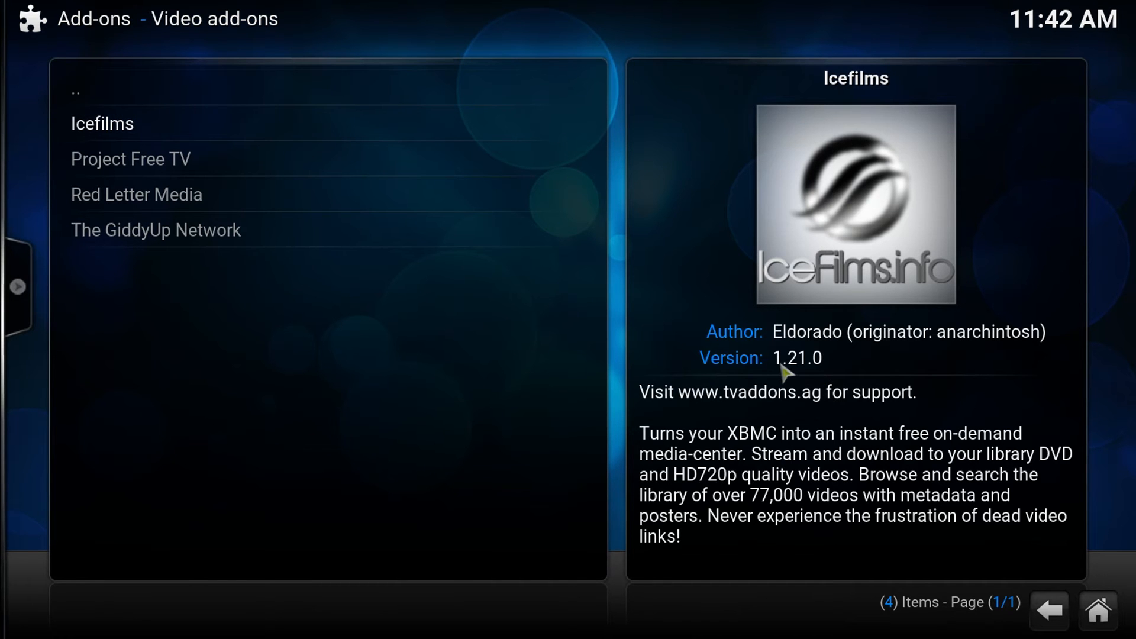
{"action": "mouse_move", "coordinate": [429, 116]}
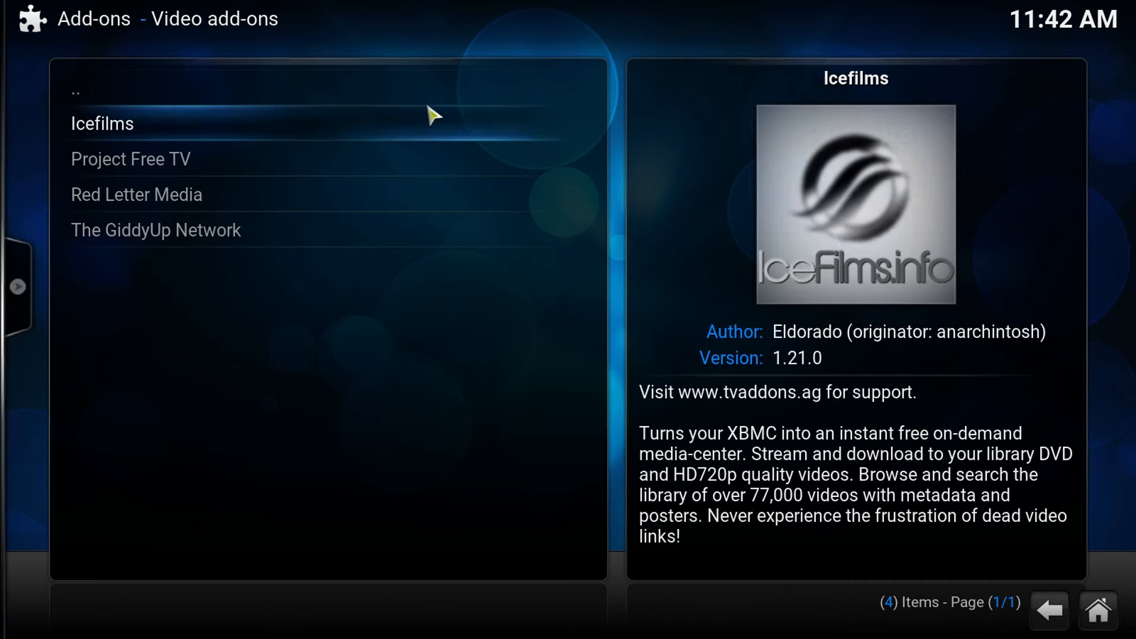
- Open the Icefilms add-on details and start its installation
{"action": "left_click", "coordinate": [106, 124]}
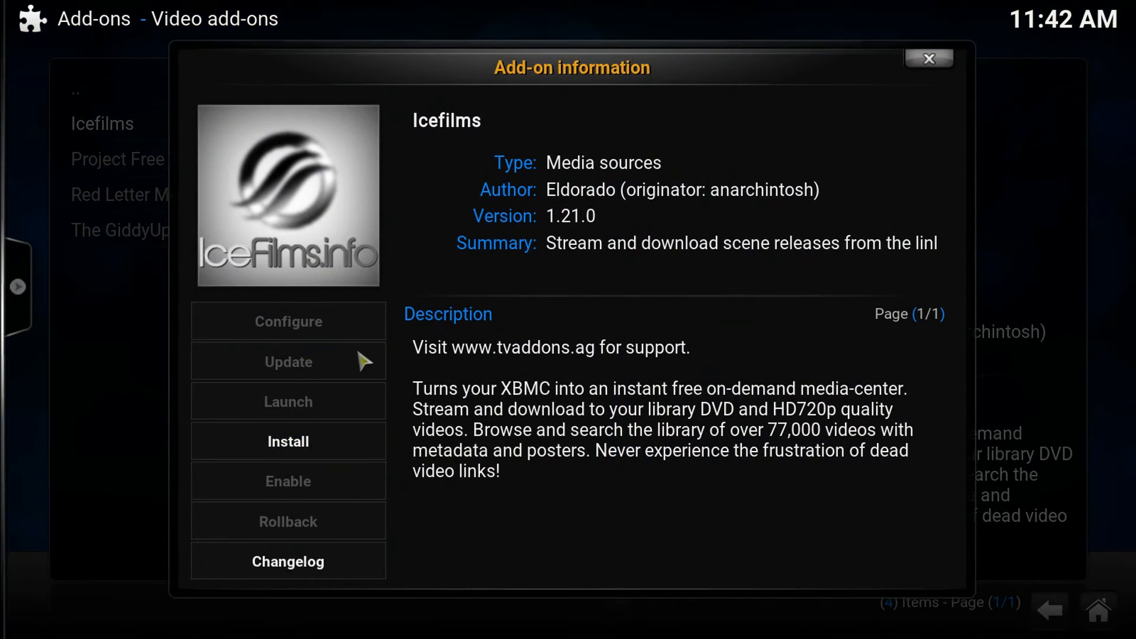
{"action": "left_click", "coordinate": [288, 441]}
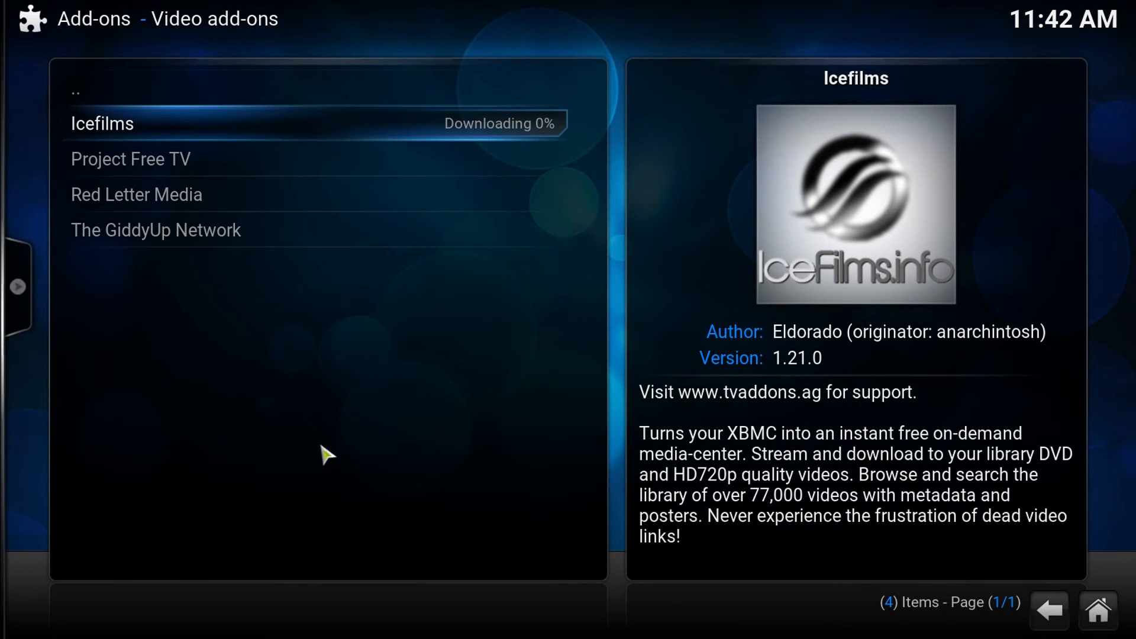
{"action": "mouse_move", "coordinate": [341, 450]}
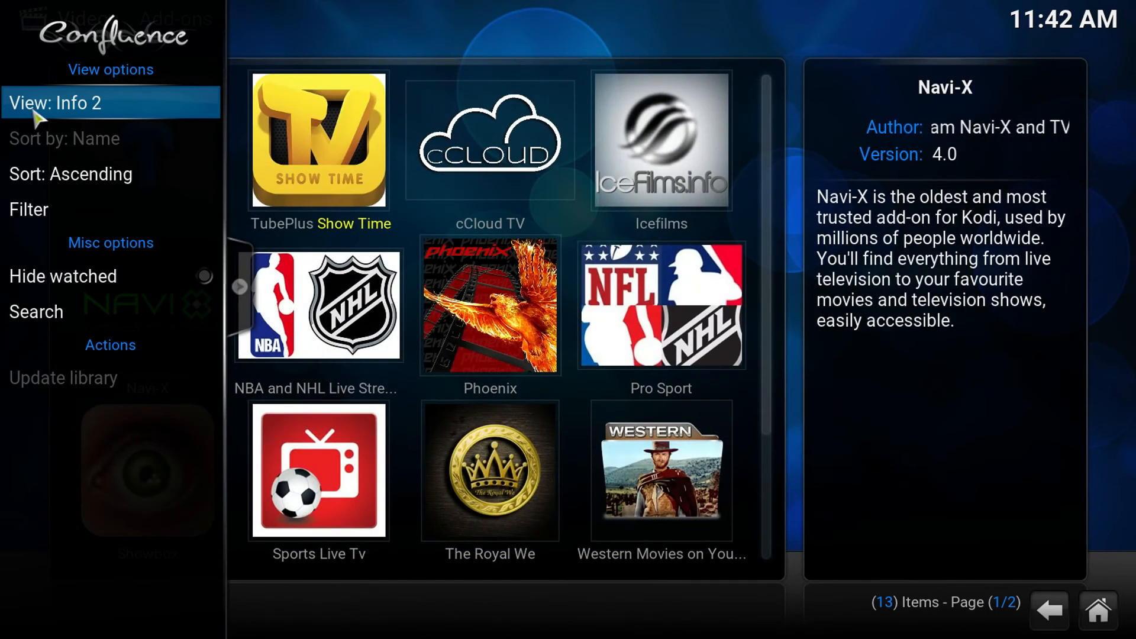
- Change the video add-ons view layout and accept the Icefilms meta container download
{"action": "left_click", "coordinate": [89, 103]}
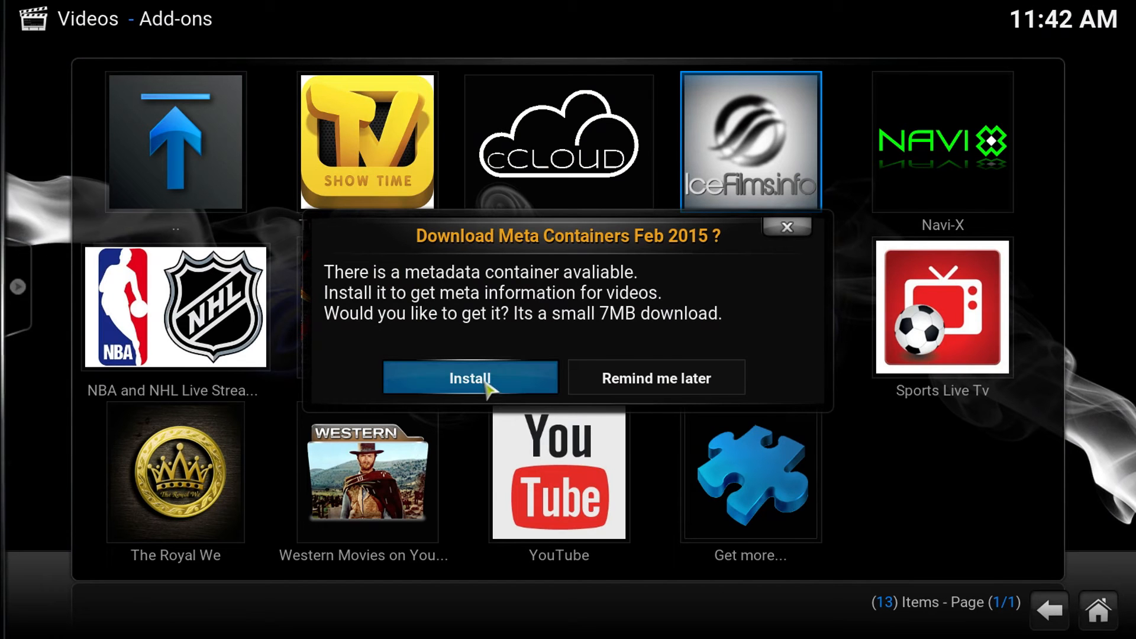
{"action": "left_click", "coordinate": [470, 377]}
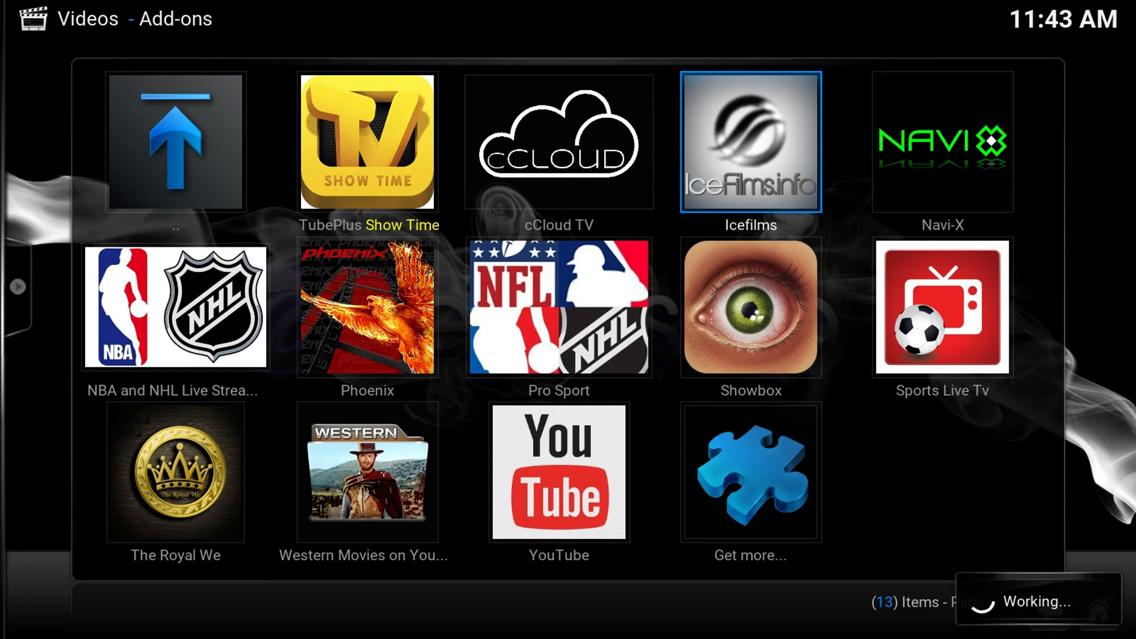
- Open Icefilms' Movies category and its Recently Added HD list
{"action": "left_click", "coordinate": [751, 142]}
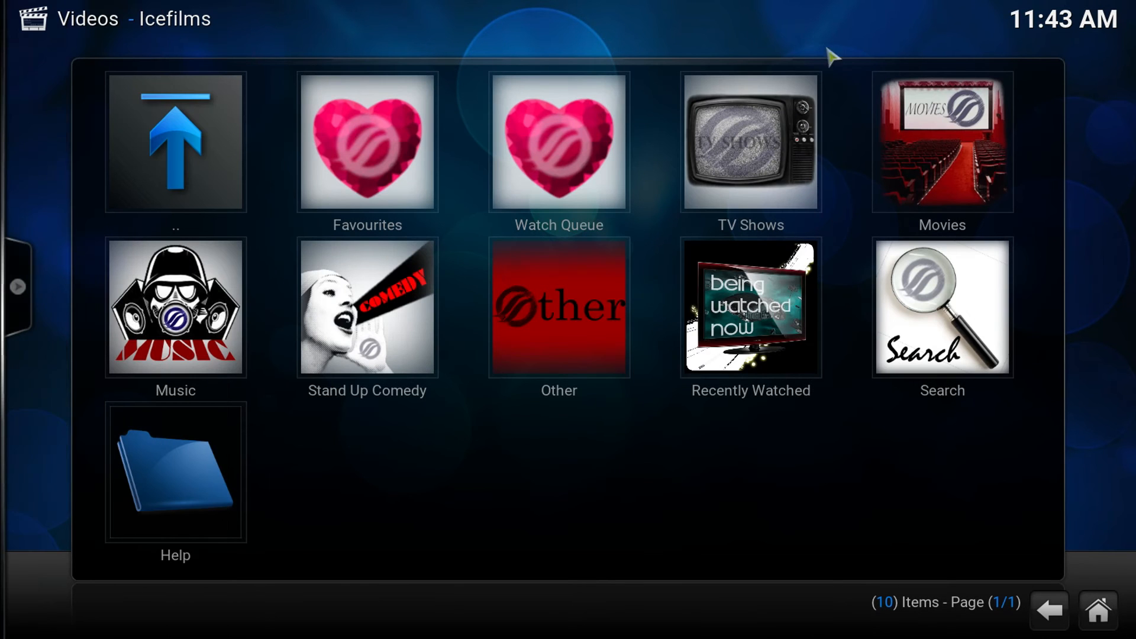
{"action": "mouse_move", "coordinate": [943, 206]}
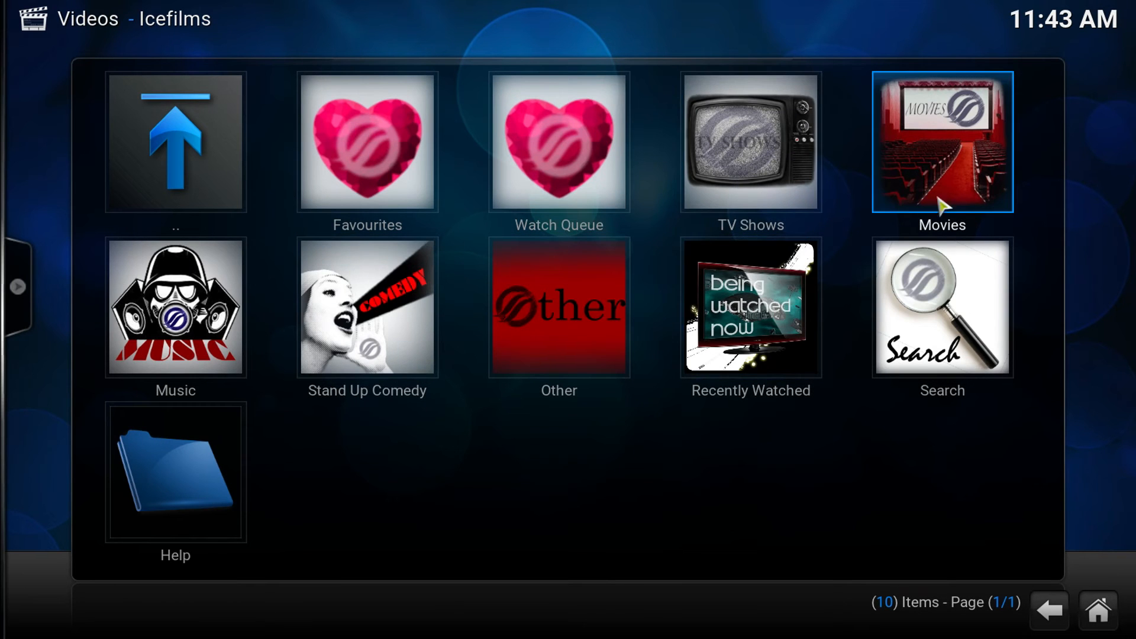
{"action": "left_click", "coordinate": [943, 147]}
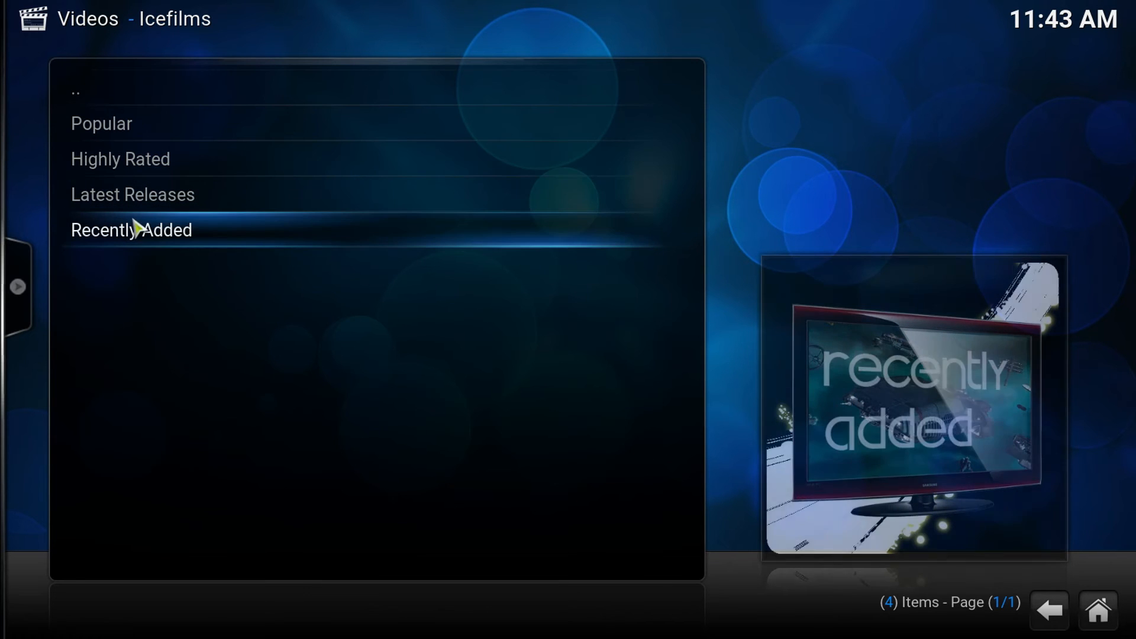
{"action": "left_click", "coordinate": [136, 230]}
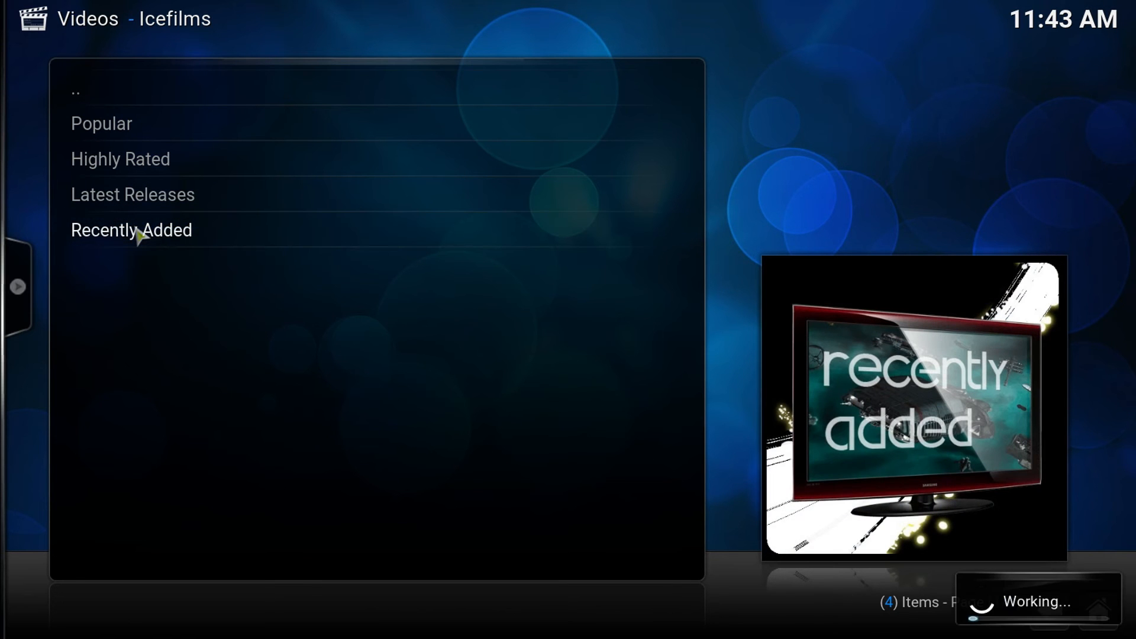
{"action": "mouse_move", "coordinate": [147, 279]}
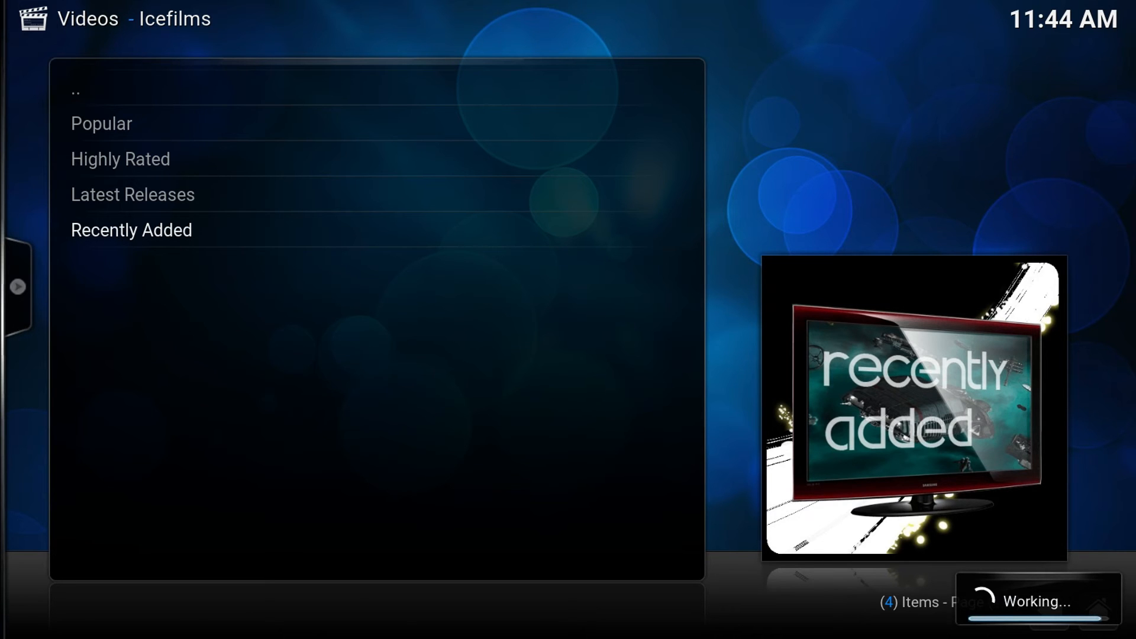
{"action": "left_click", "coordinate": [131, 230]}
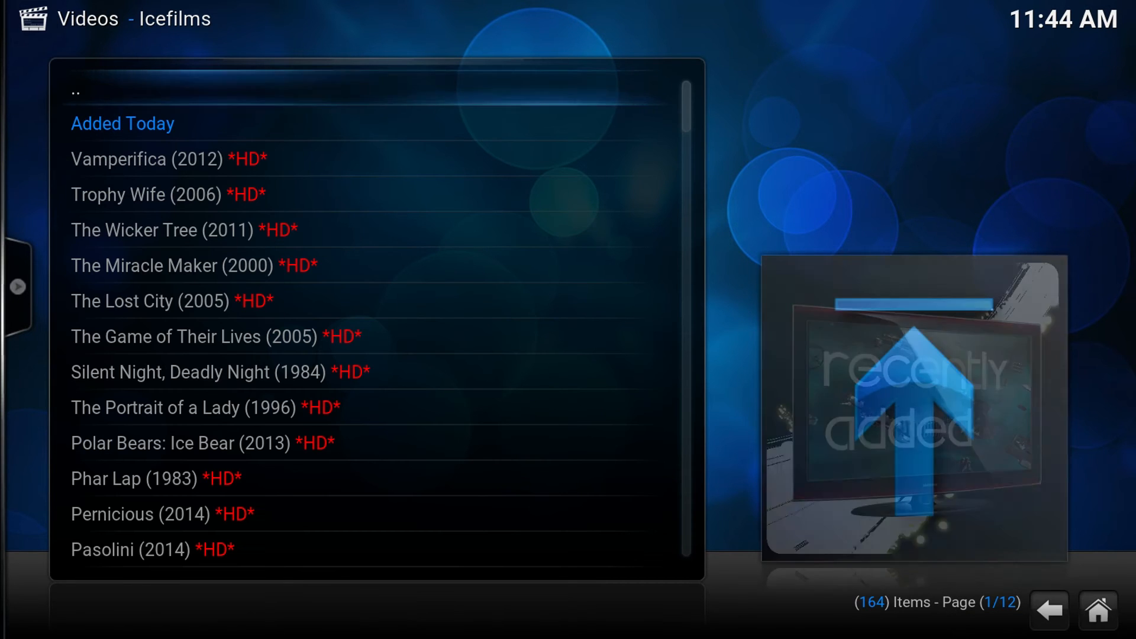
- Show recently added movies as posters, browse pages, and list Chi-Raq (2015) sources
{"action": "left_click", "coordinate": [16, 286]}
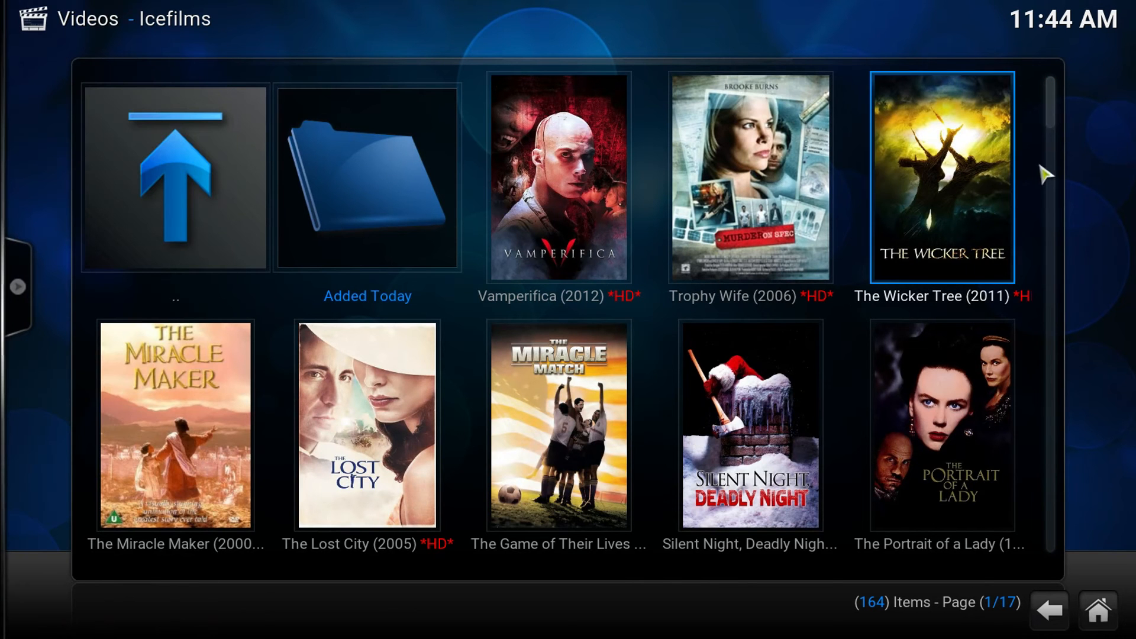
{"action": "scroll", "scroll_direction": "down", "scroll_amount": 3}
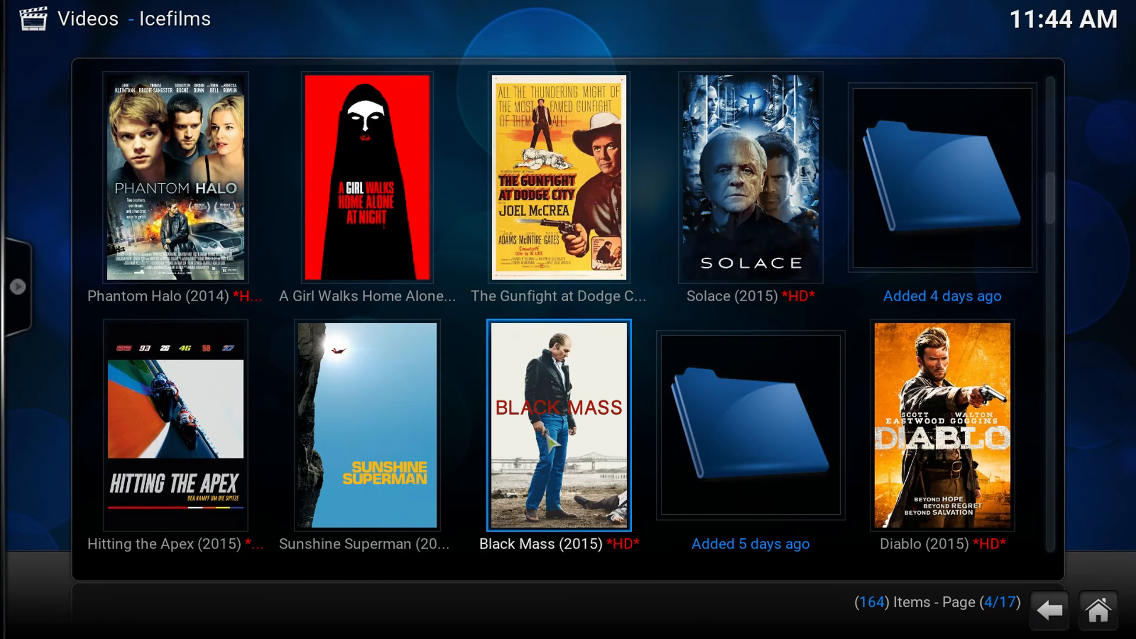
{"action": "left_click", "coordinate": [557, 429]}
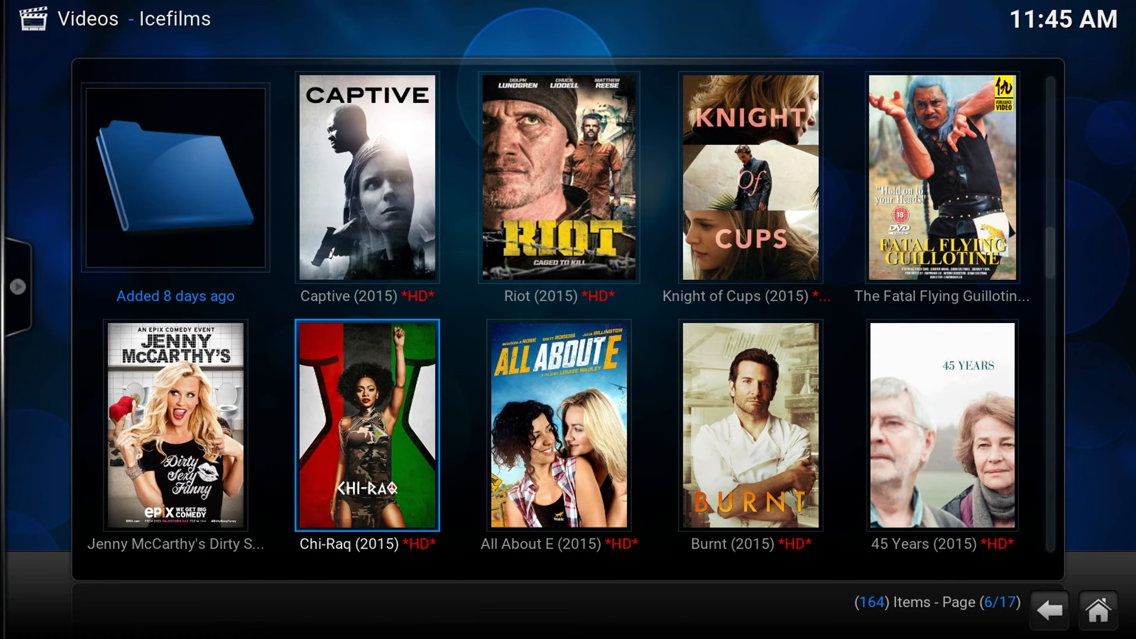
{"action": "left_click", "coordinate": [357, 423]}
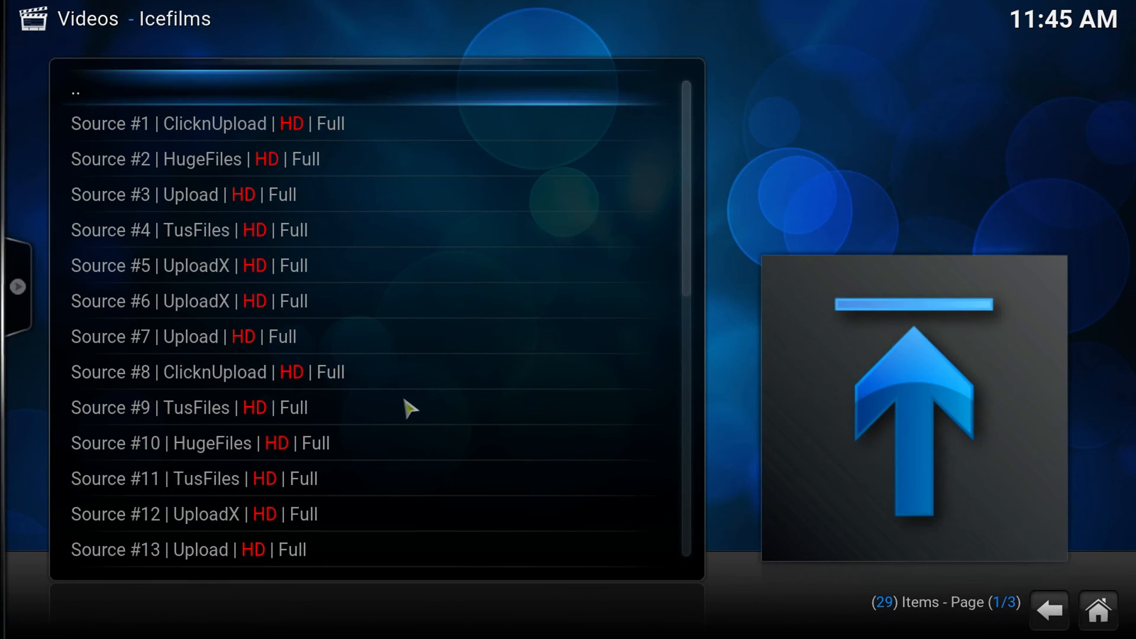
{"action": "mouse_move", "coordinate": [291, 96]}
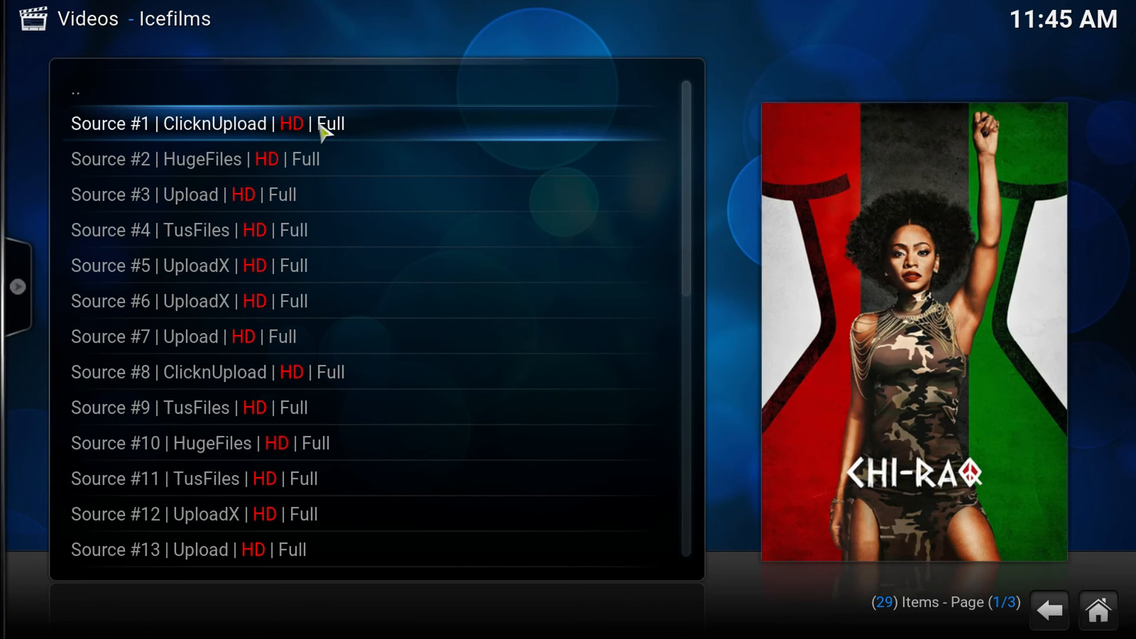
- Stream Chi-Raq from Source #1 ClicknUpload HD, then stop playback
{"action": "left_click", "coordinate": [201, 123]}
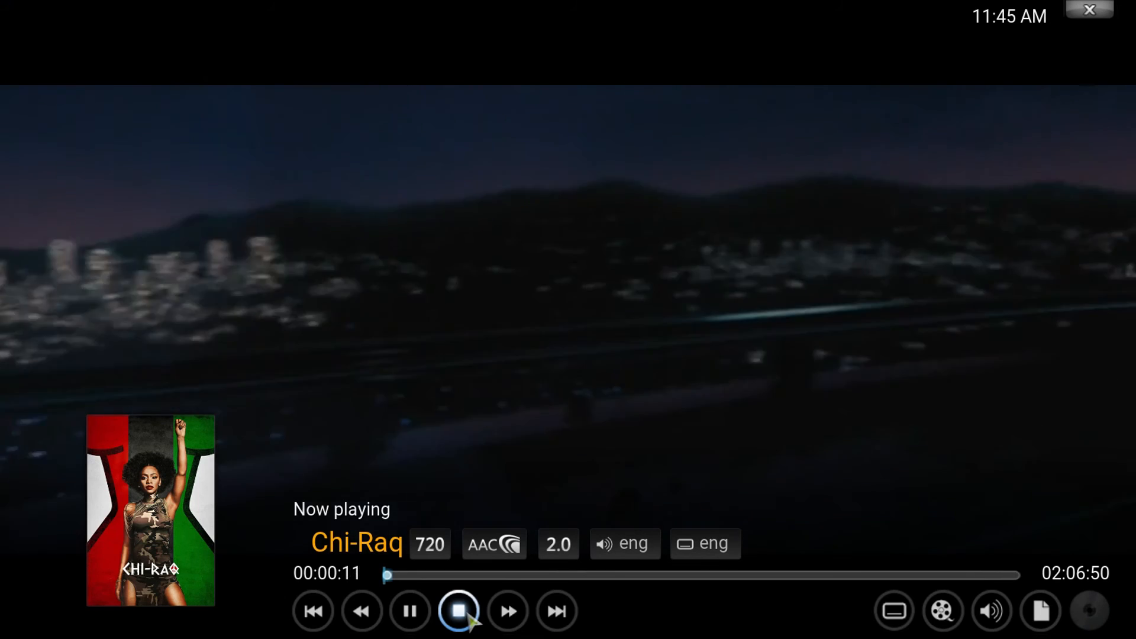
{"action": "left_click", "coordinate": [457, 611]}
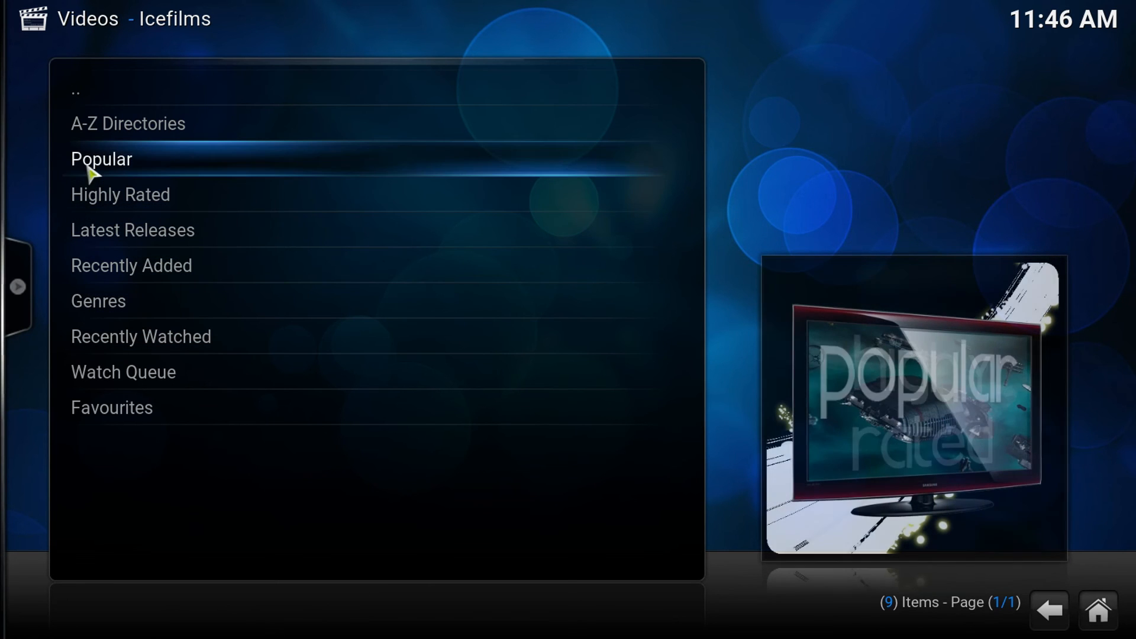
- From Popular shows, open The Walking Dead Season 6 (2015) and an episode's sources
{"action": "left_click", "coordinate": [100, 158]}
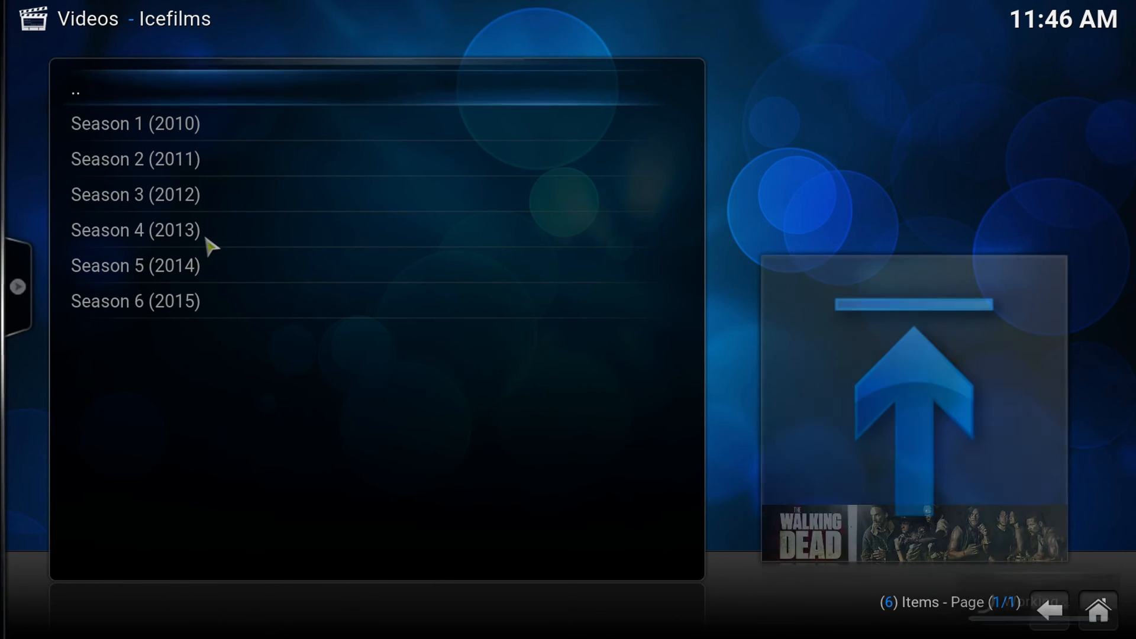
{"action": "mouse_move", "coordinate": [161, 316]}
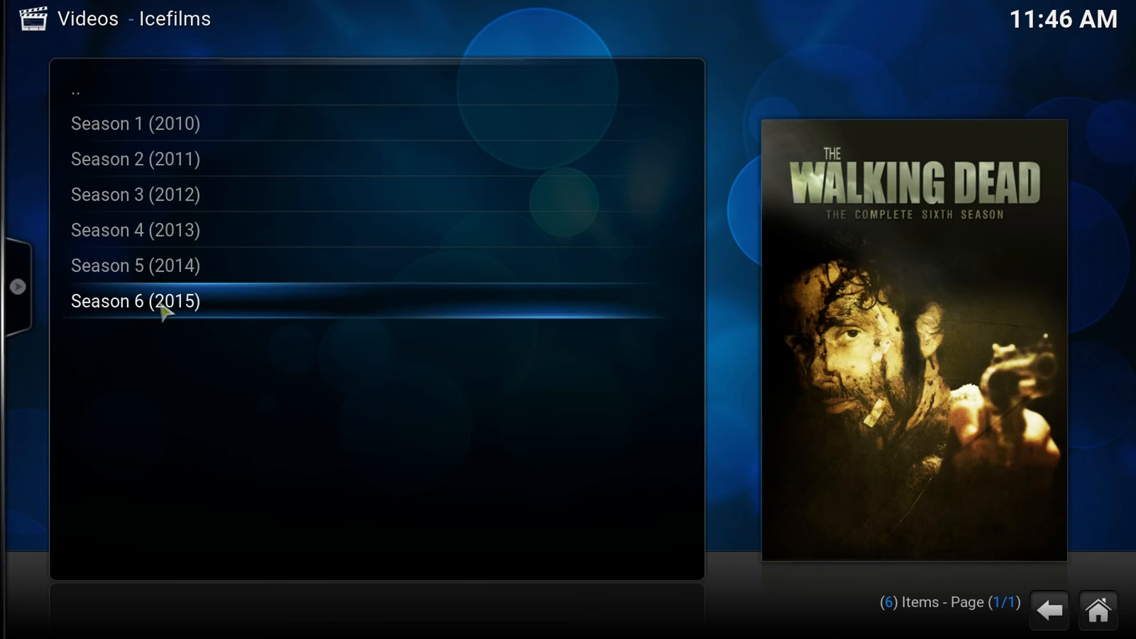
{"action": "left_click", "coordinate": [164, 303]}
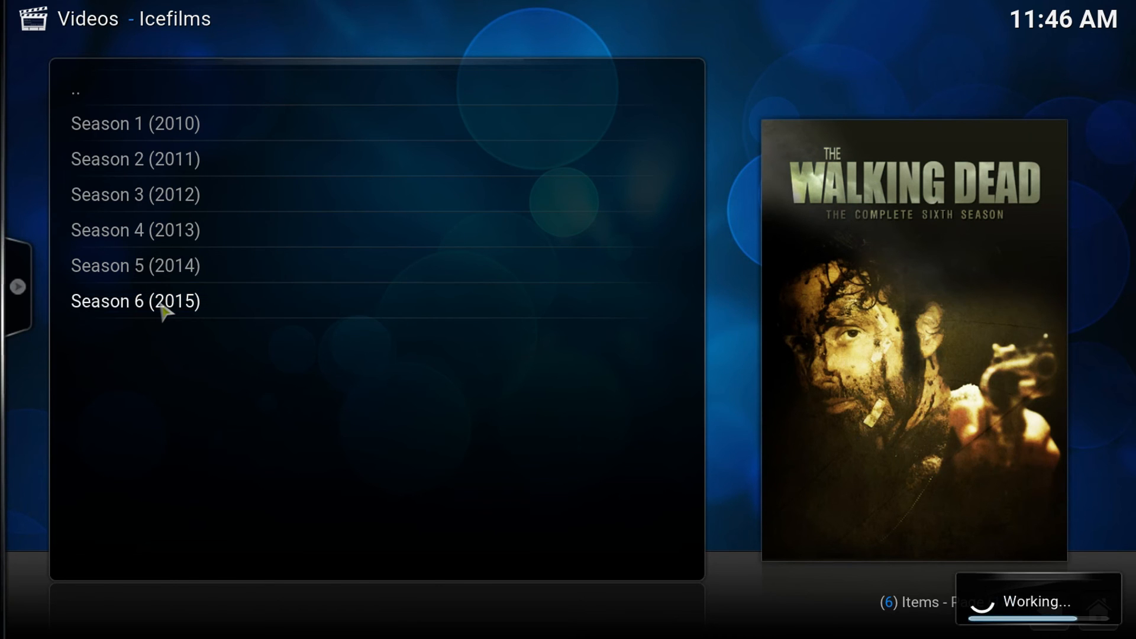
{"action": "left_click", "coordinate": [136, 301]}
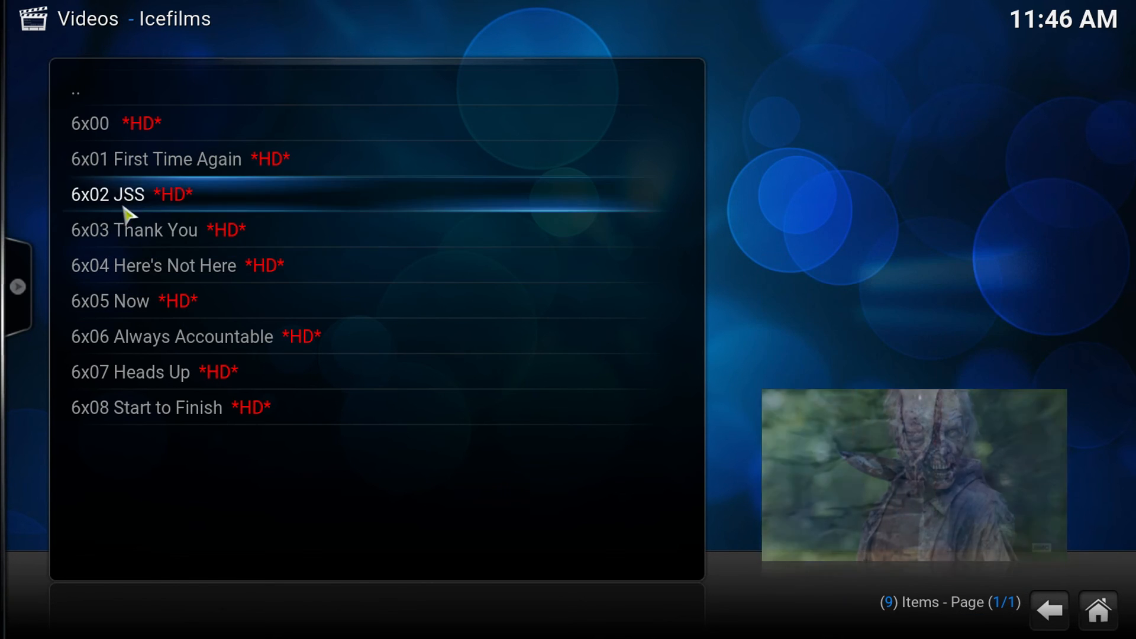
{"action": "key", "text": "Down"}
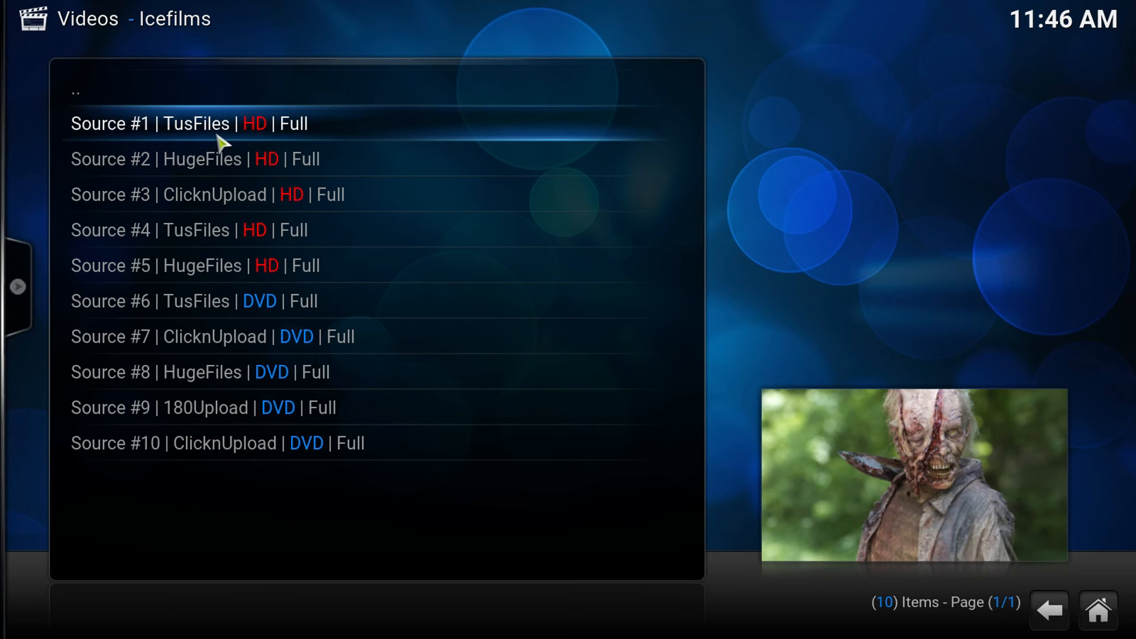
- Stream Thank You from Source #1 TusFiles, stop it, and try Source #3 ClicknUpload HD
{"action": "left_click", "coordinate": [214, 125]}
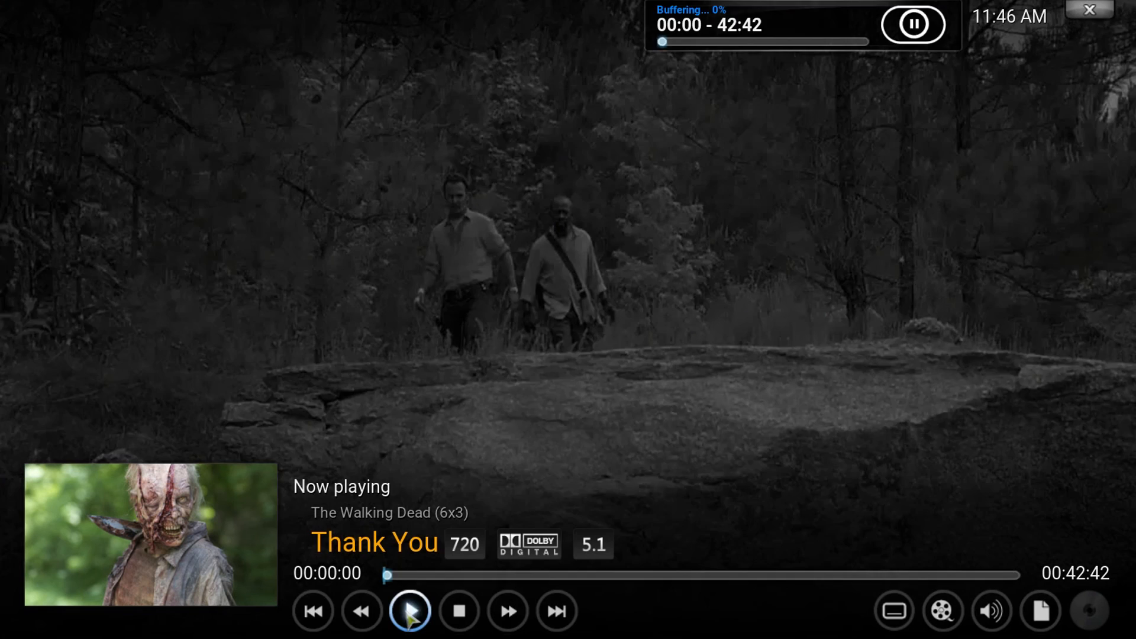
{"action": "left_click", "coordinate": [410, 611]}
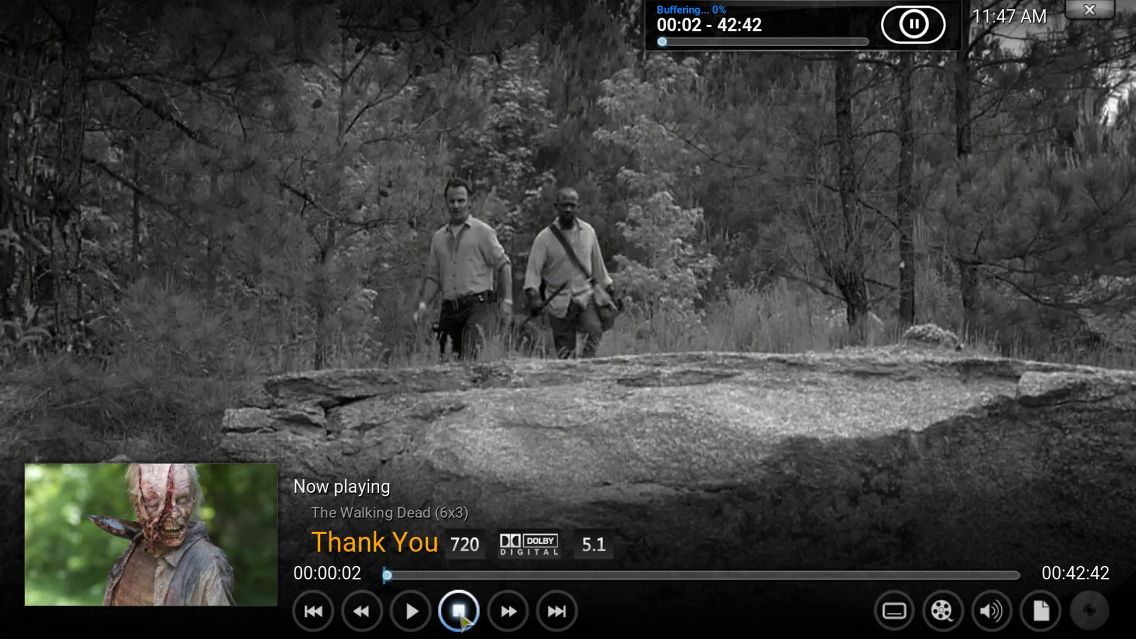
{"action": "left_click", "coordinate": [459, 623]}
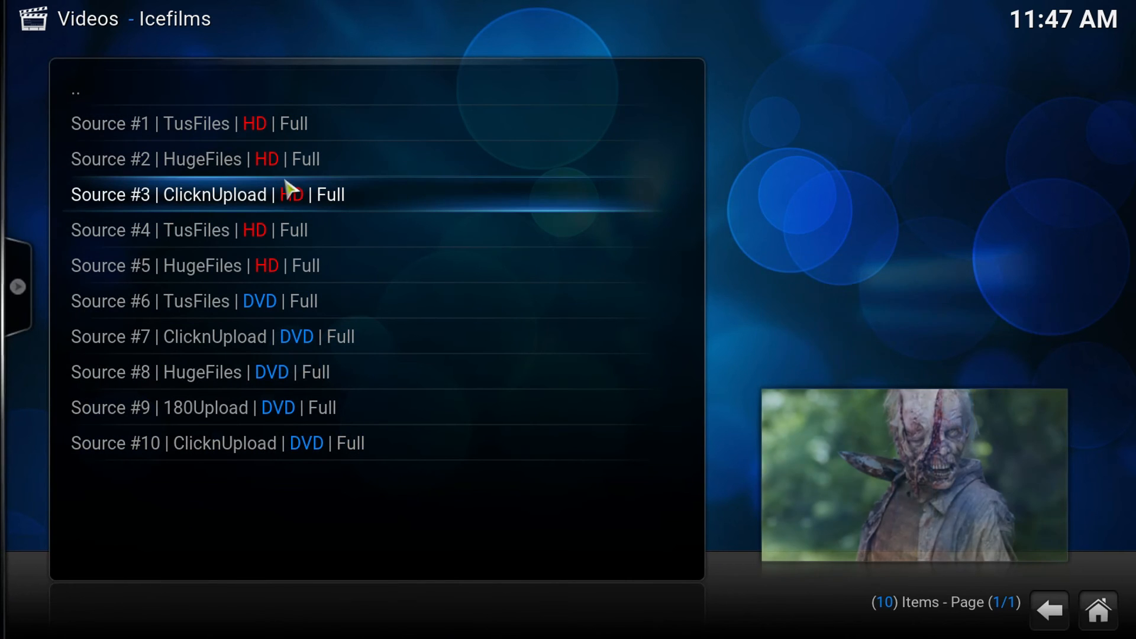
{"action": "mouse_move", "coordinate": [233, 201]}
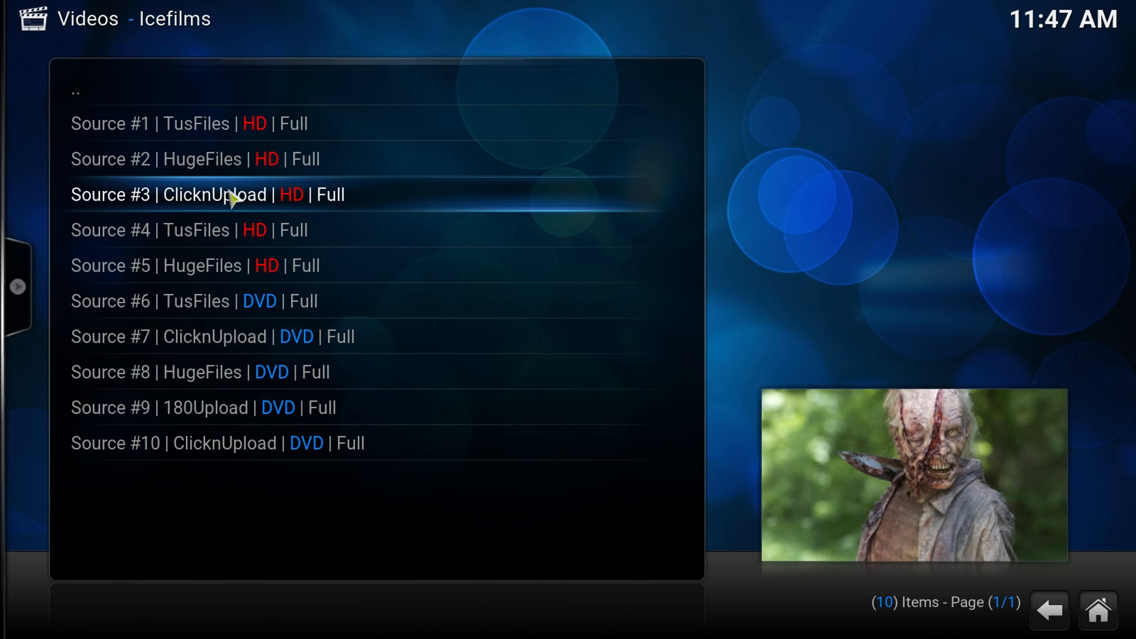
{"action": "left_click", "coordinate": [225, 195]}
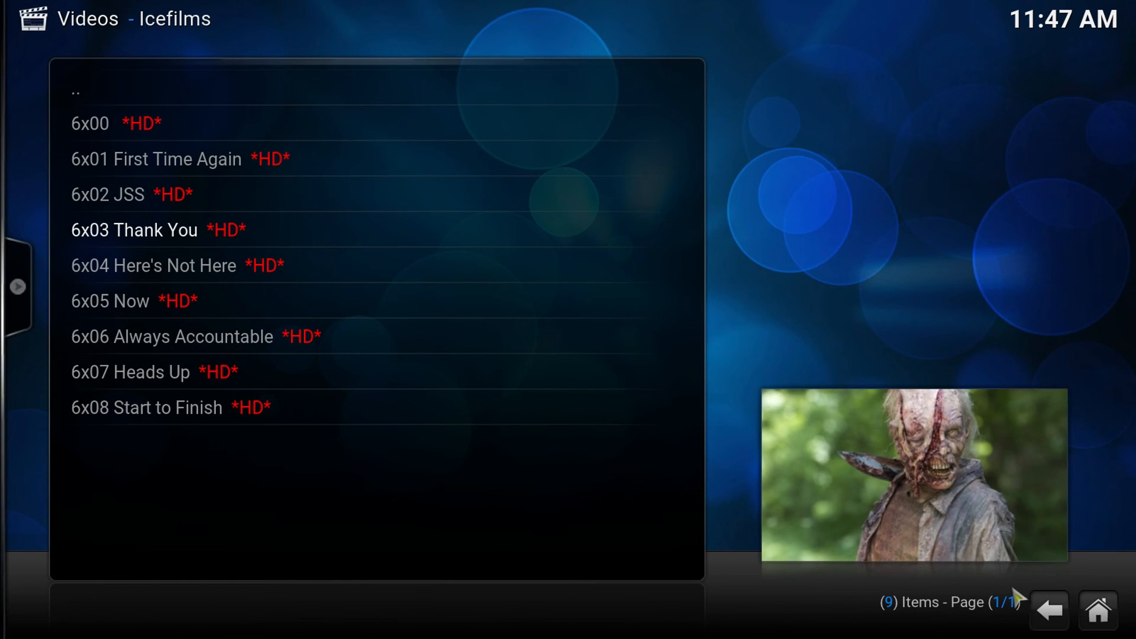
- Back out of the Walking Dead season list and Icefilms menu to Kodi home
{"action": "left_click", "coordinate": [1049, 610]}
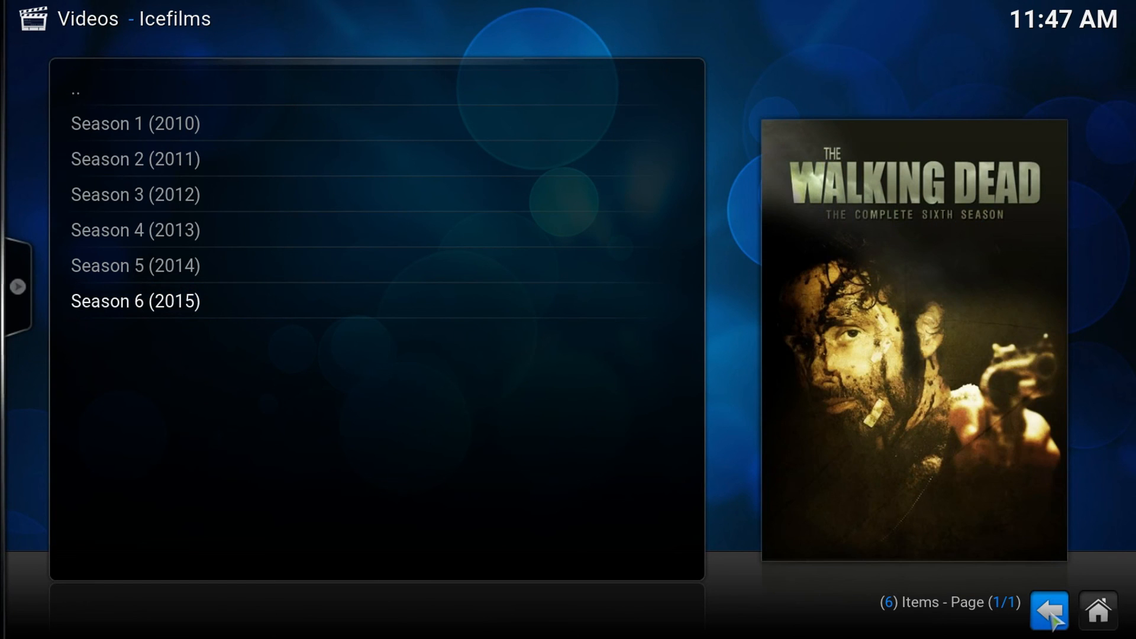
{"action": "left_click", "coordinate": [1049, 612]}
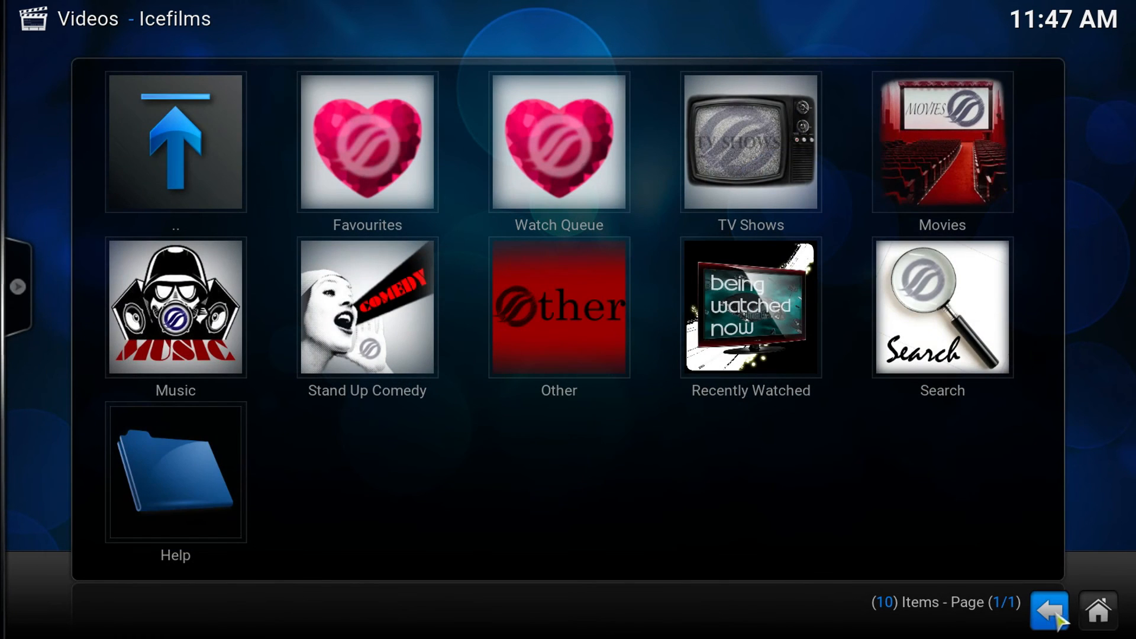
{"action": "left_click", "coordinate": [1052, 610]}
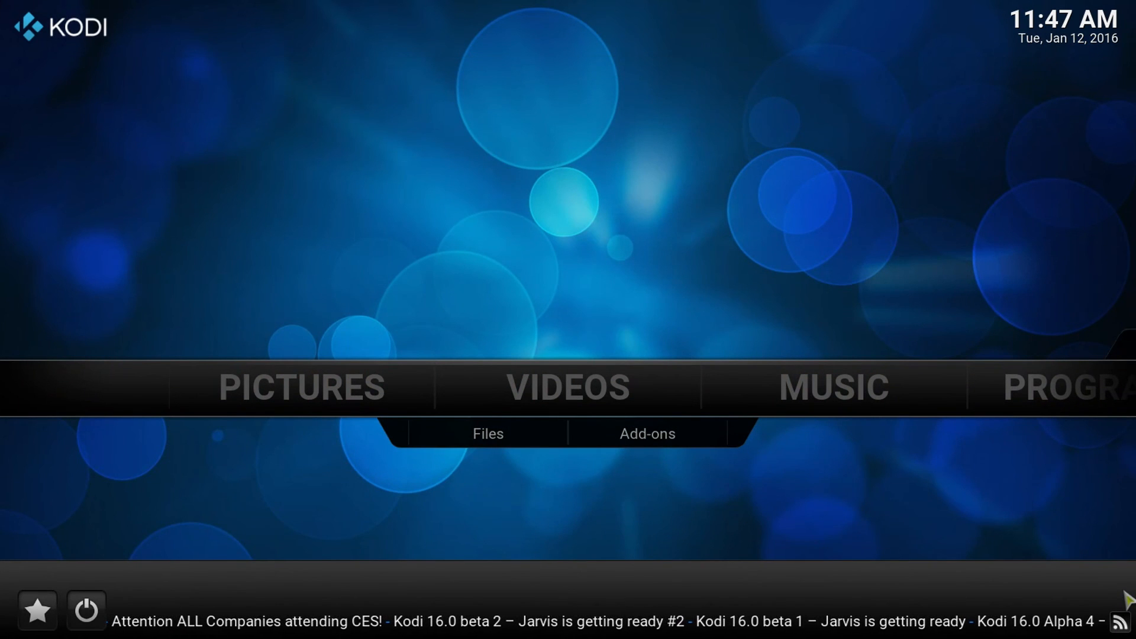